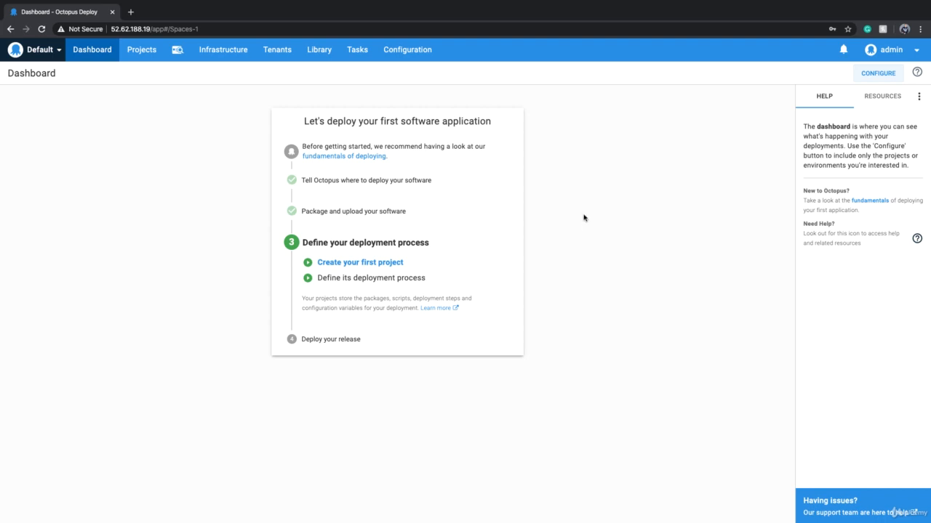
mouse_move(620, 170)
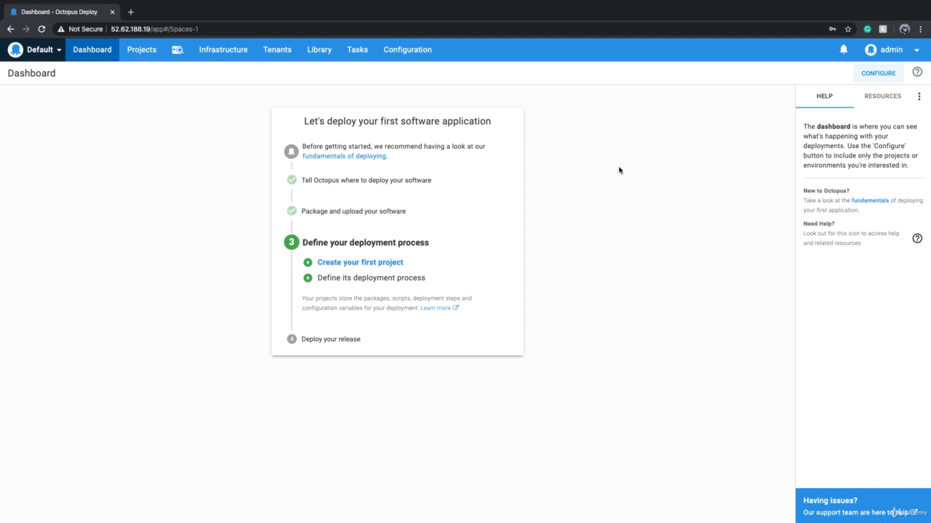
mouse_move(317, 73)
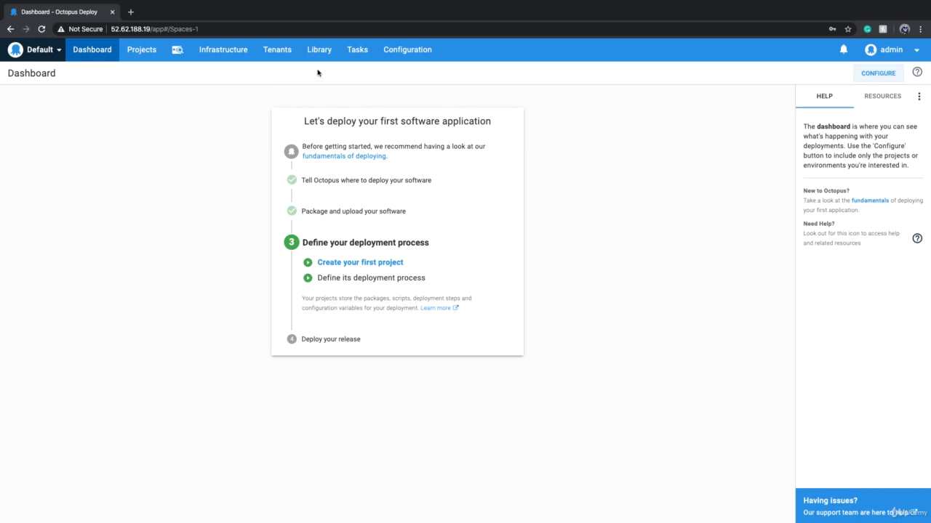
Open Library > Packages to confirm the ci-cd-demo package is in the built-in repository
click(318, 50)
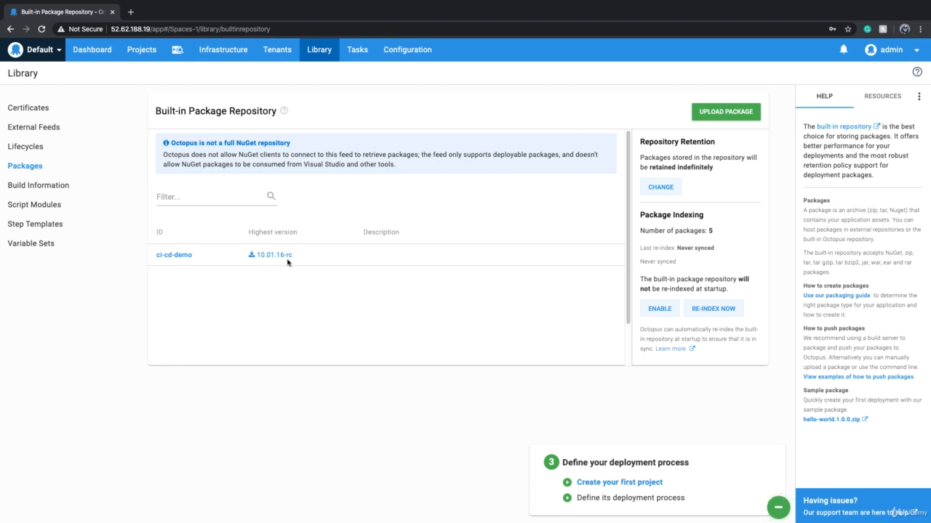
Go to the Projects page, which shows no projects yet
click(141, 50)
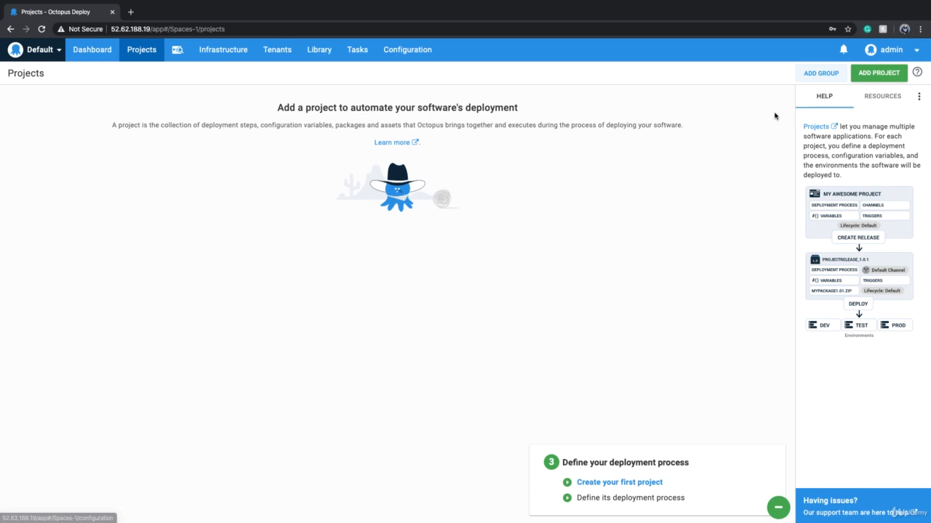
mouse_move(878, 73)
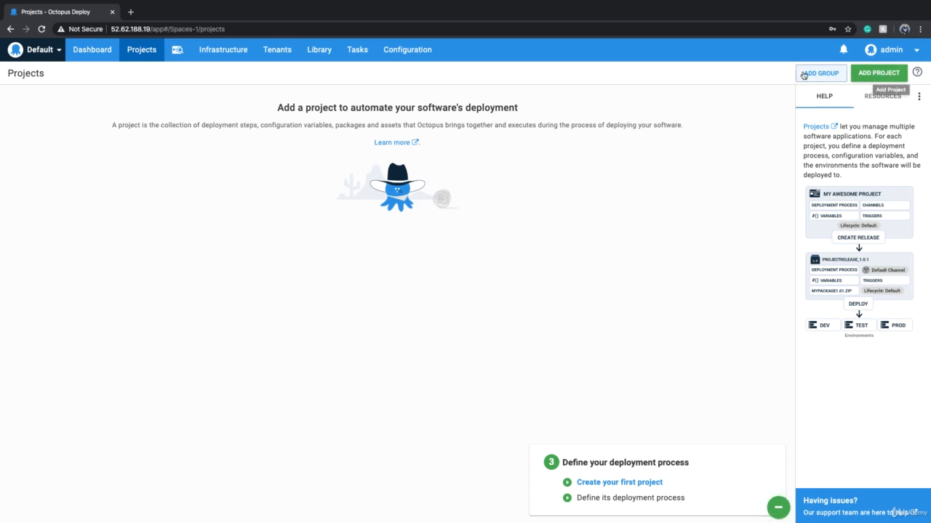
mouse_move(705, 193)
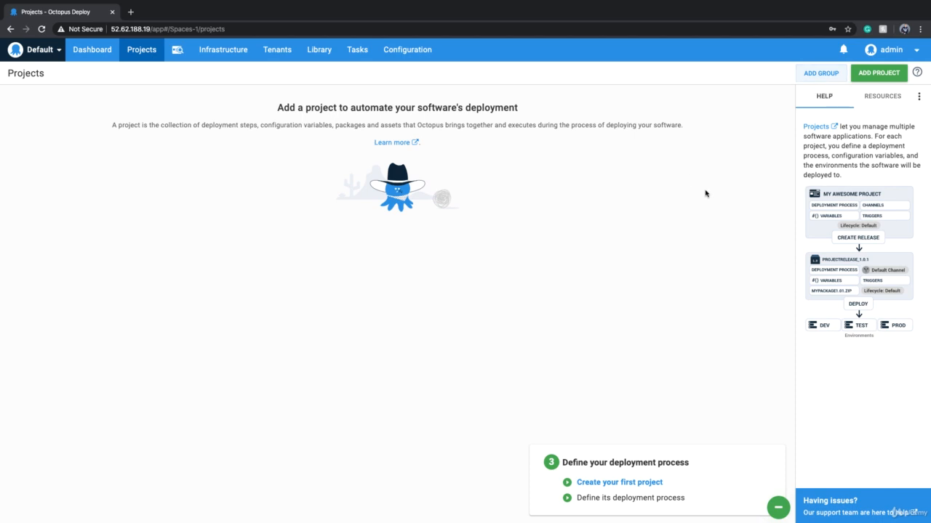
mouse_move(725, 372)
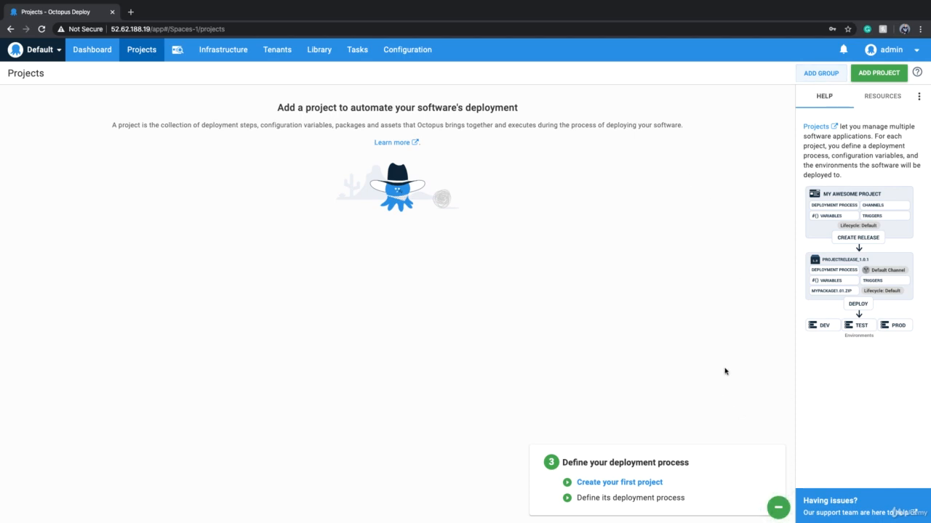
Add and save project 'CI Demo' using Default Project Group and Default Lifecycle
click(878, 72)
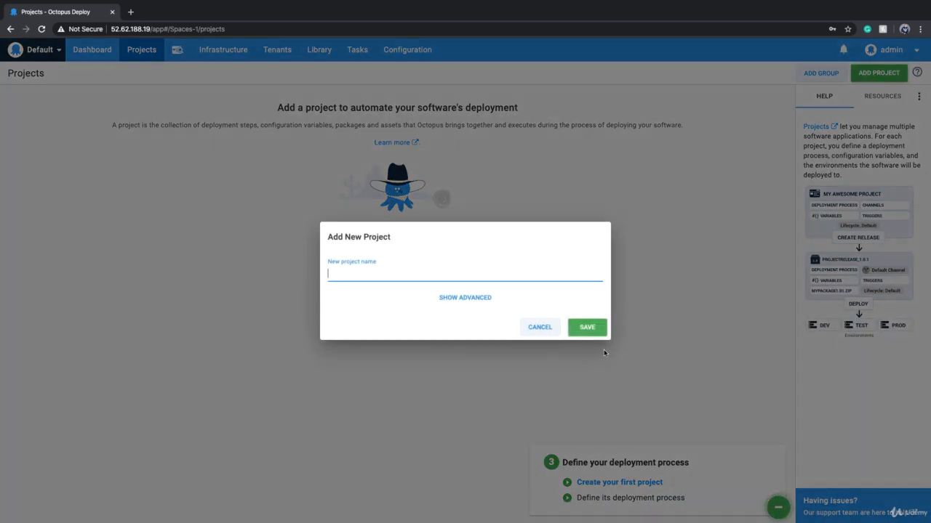
text(c)
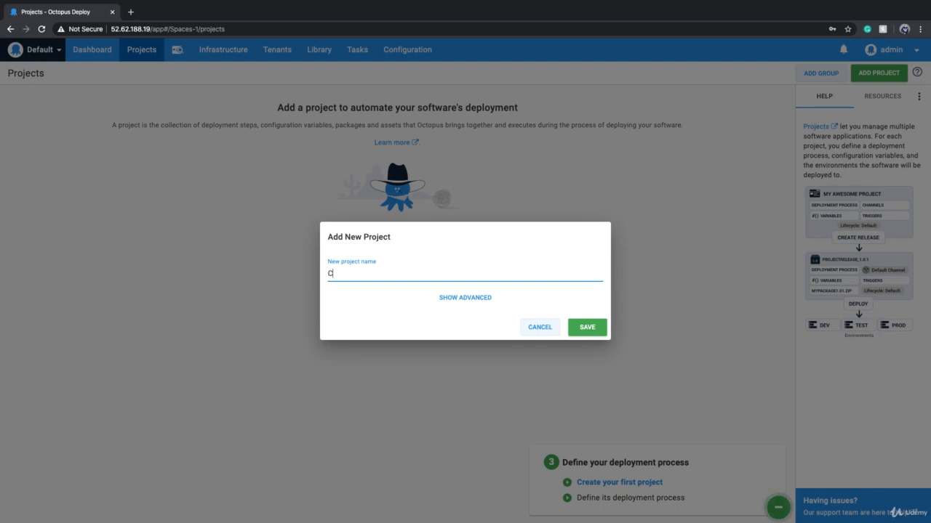
text(I Dem)
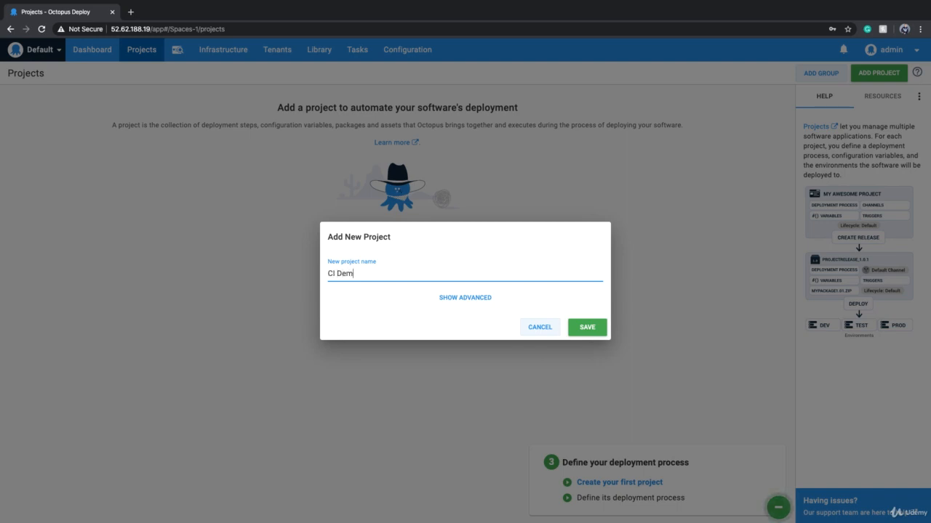
click(465, 297)
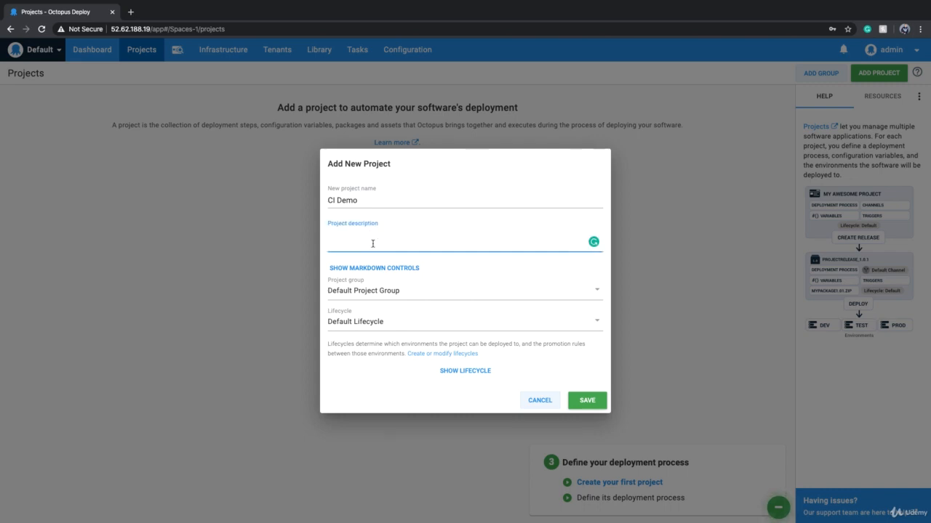
mouse_move(419, 297)
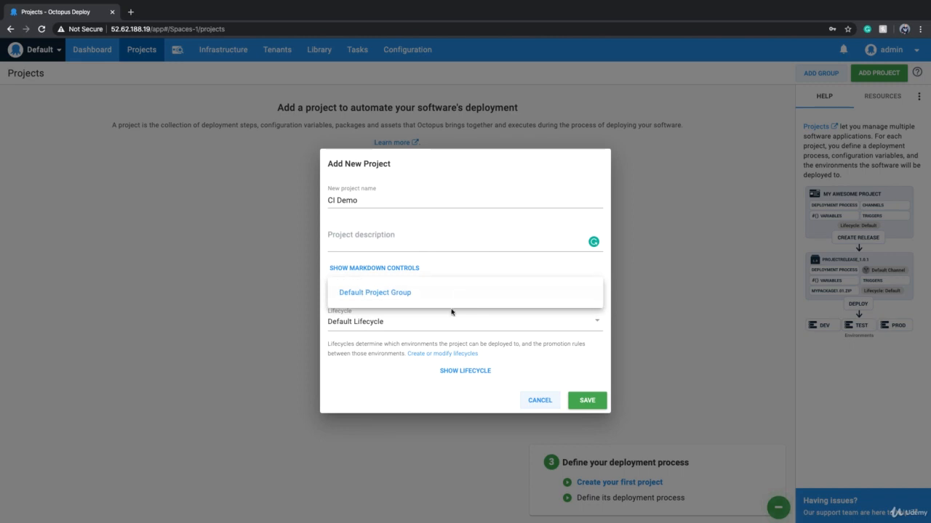
click(373, 292)
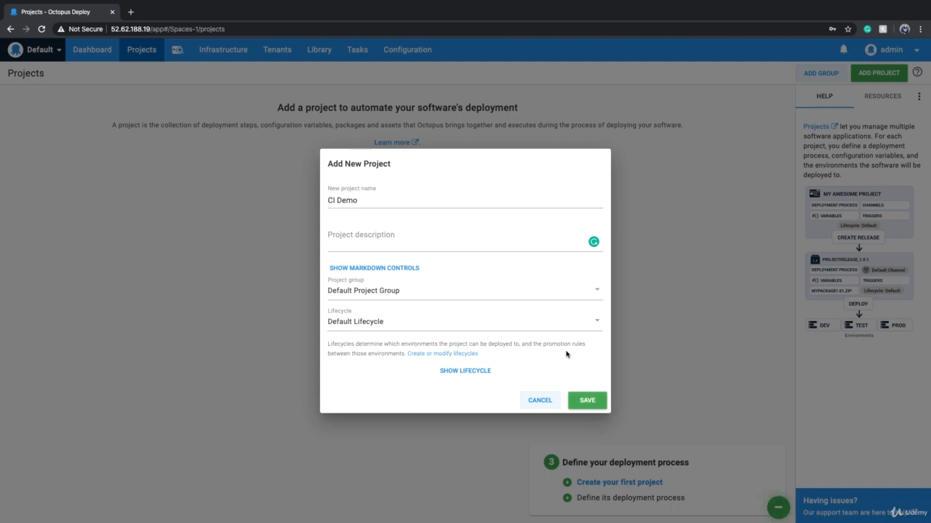
click(586, 400)
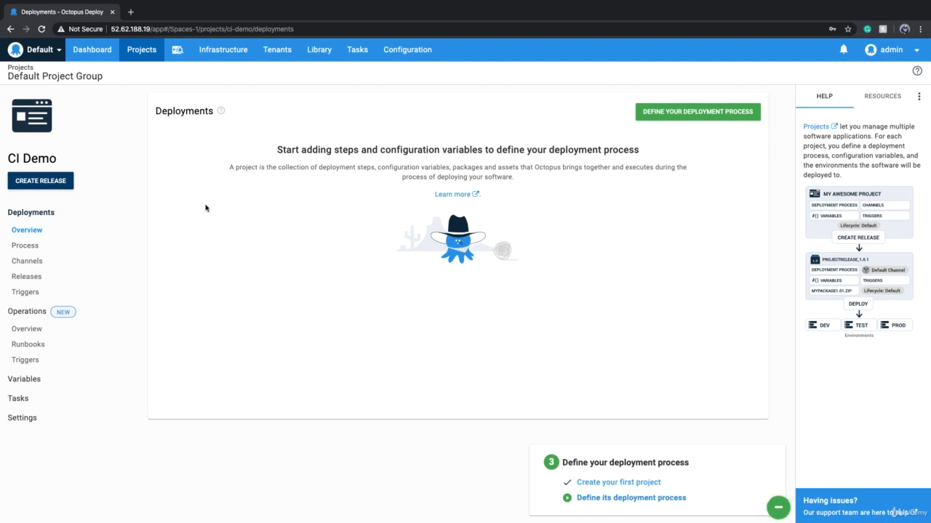
mouse_move(204, 205)
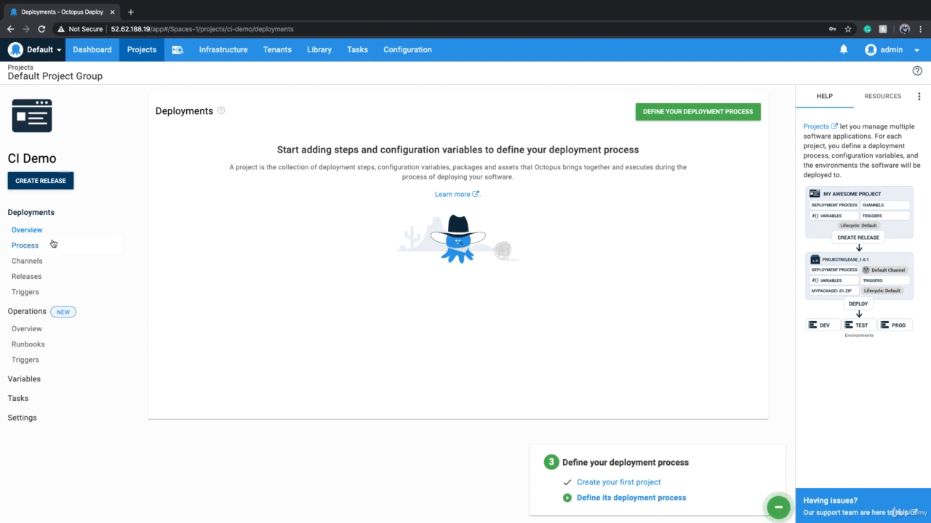
Open the empty Process page under Deployments in the CI Demo project
click(25, 245)
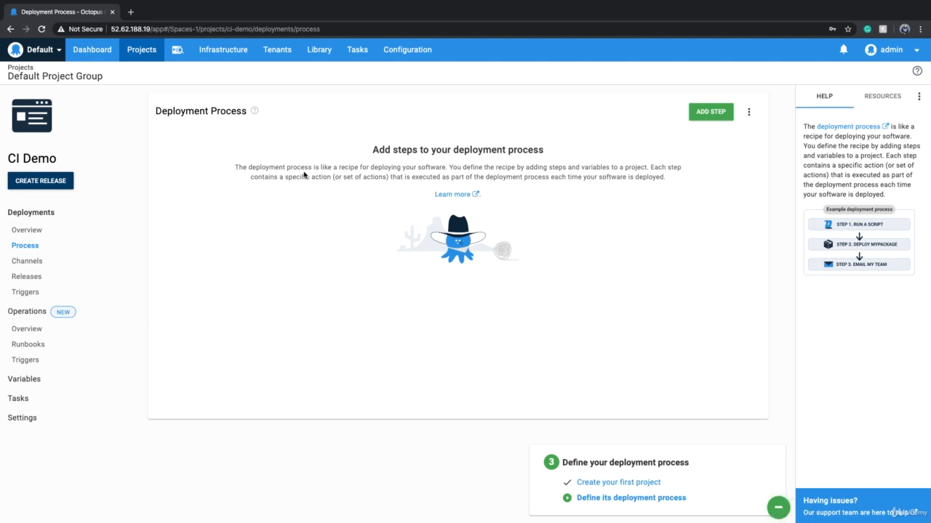
mouse_move(677, 206)
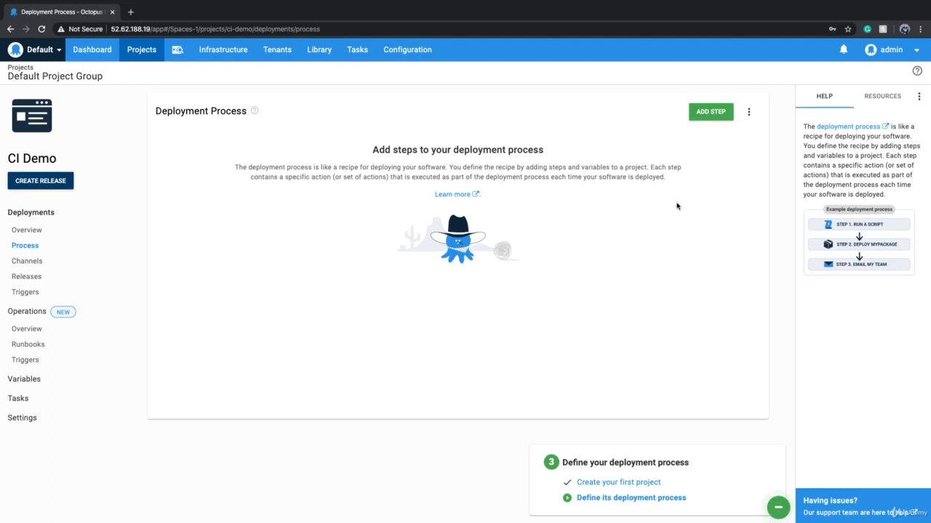
Open the step template chooser for CI Demo and try an initial template search
click(710, 111)
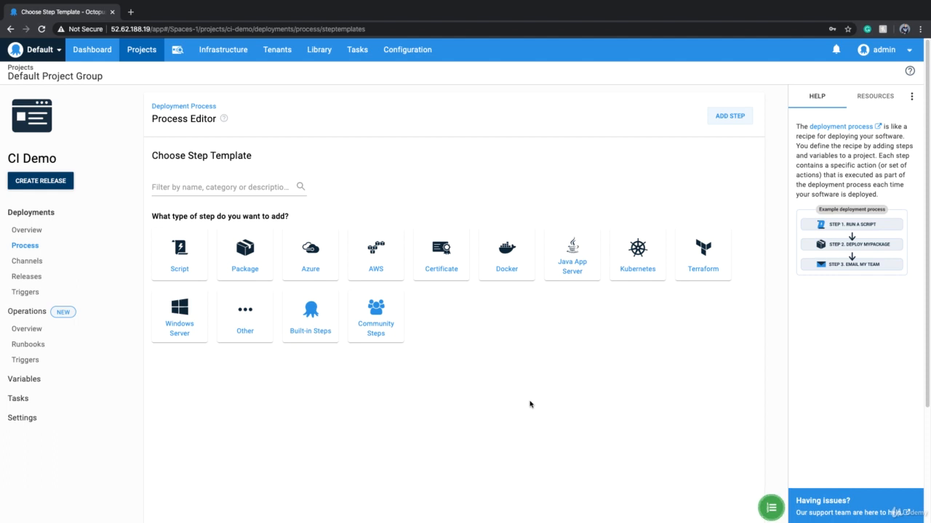
click(226, 187)
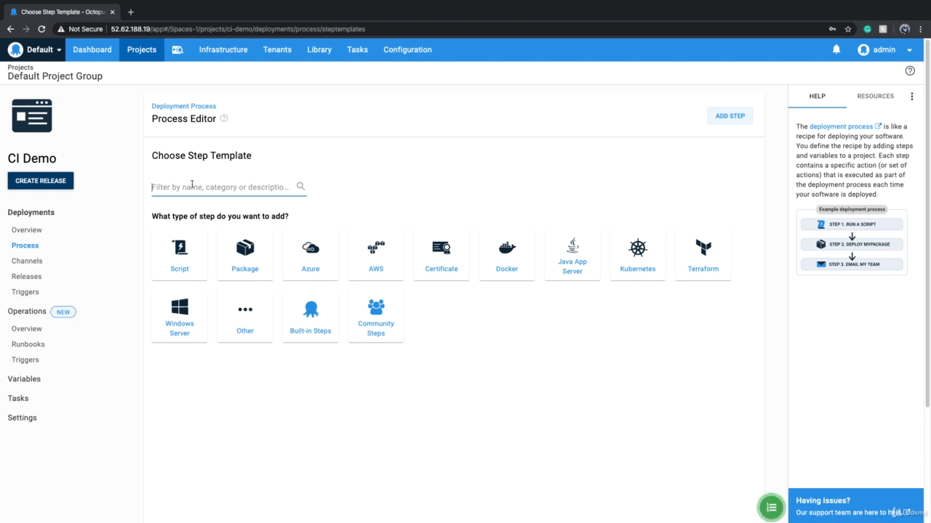
text(tomcat)
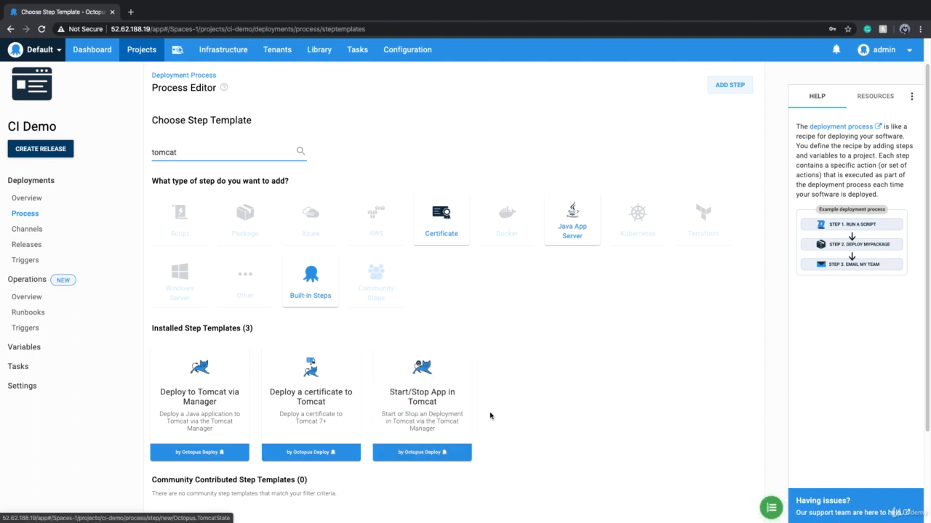
mouse_move(199, 400)
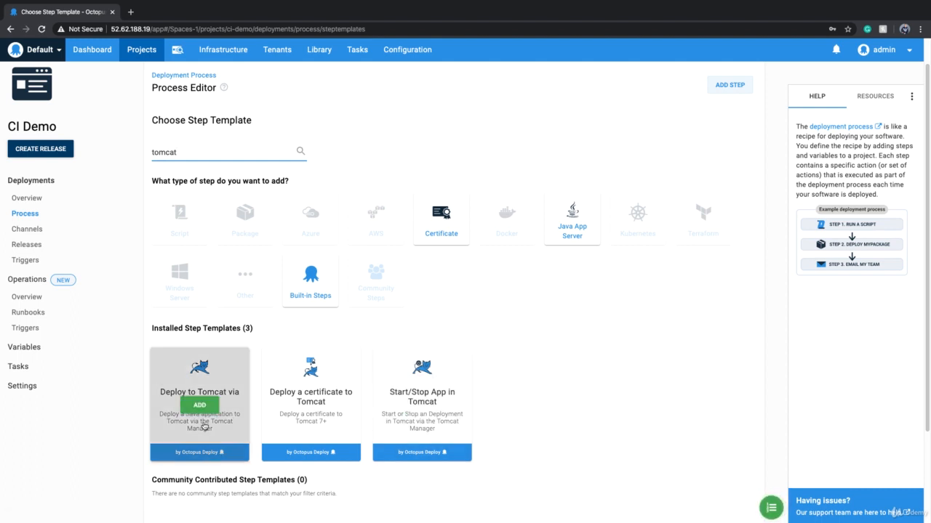
mouse_move(590, 461)
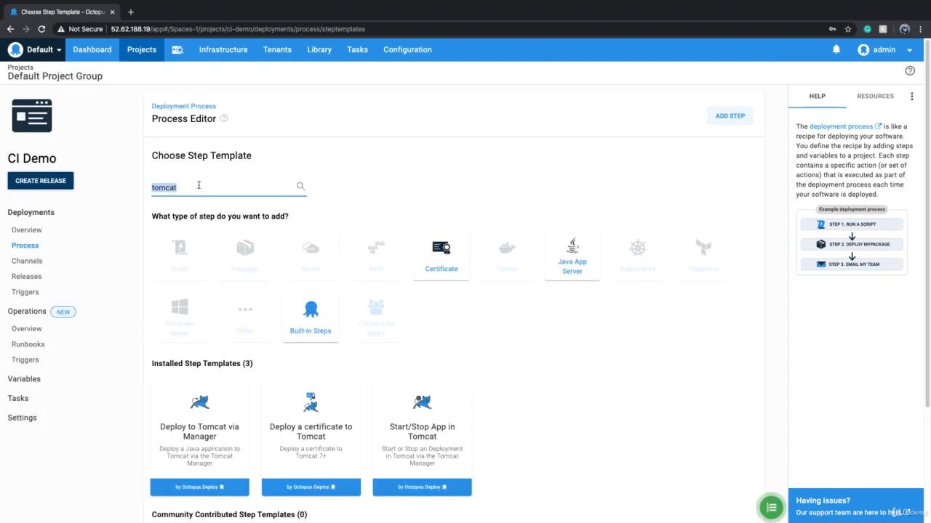
text(ng)
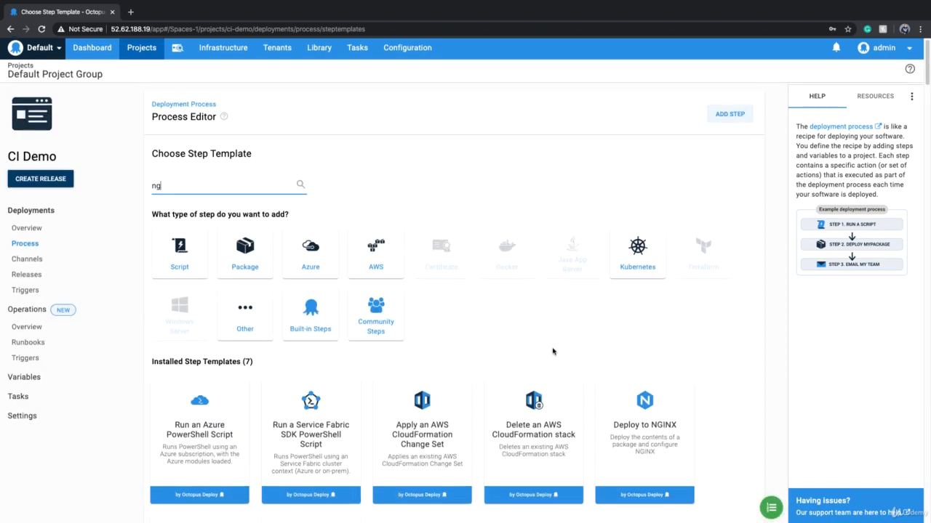
scroll(down, 3)
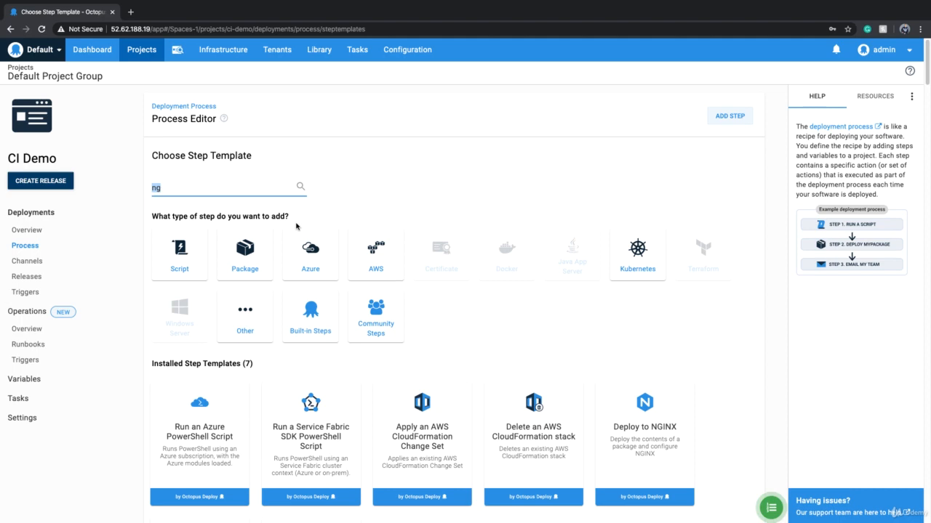
Search templates for 'aws' and scroll through the installed and community AWS results
text(aws)
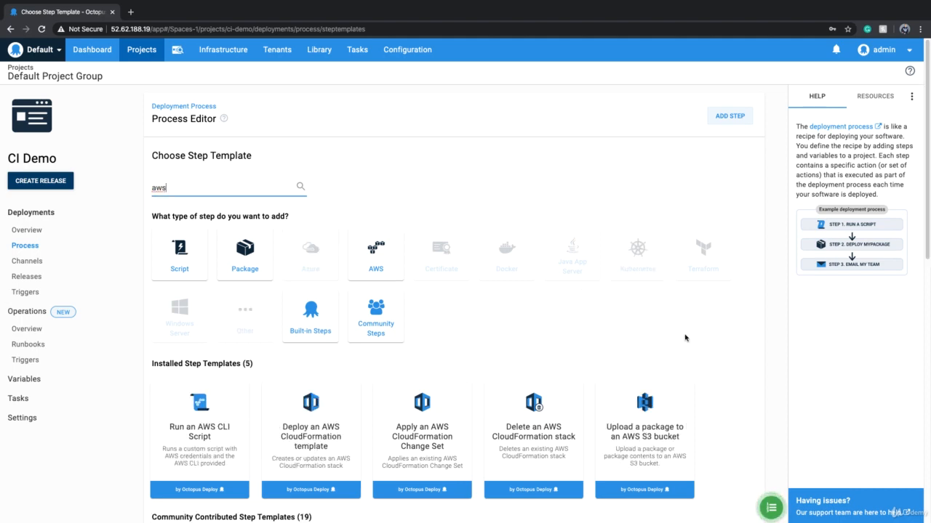
scroll(down, 3)
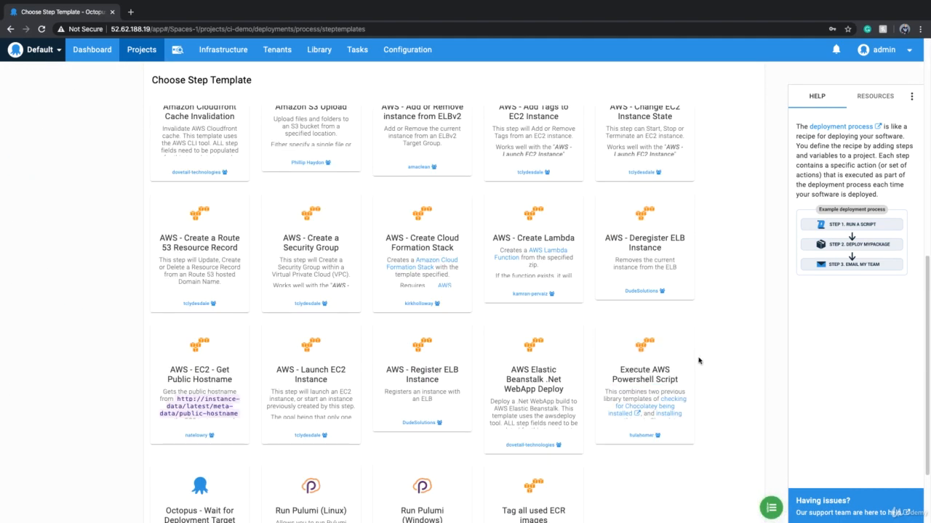
scroll(down, 3)
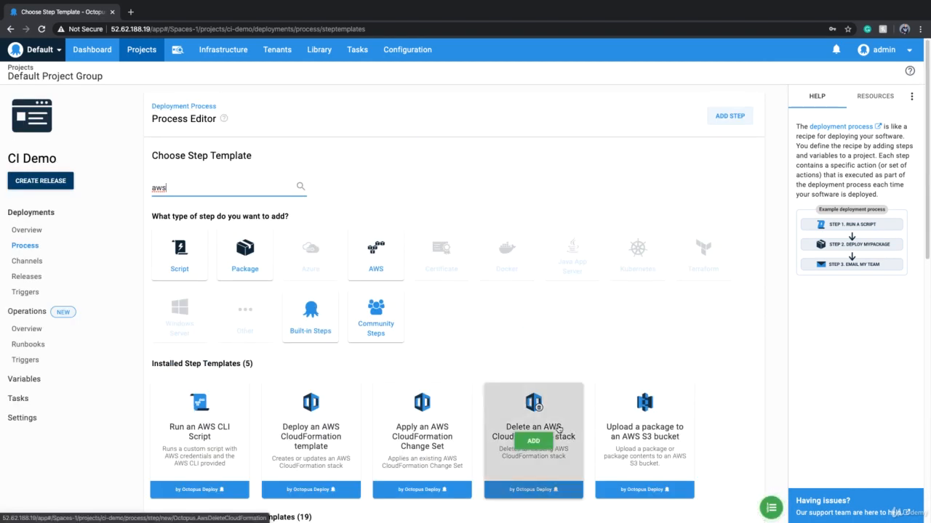
scroll(down, 3)
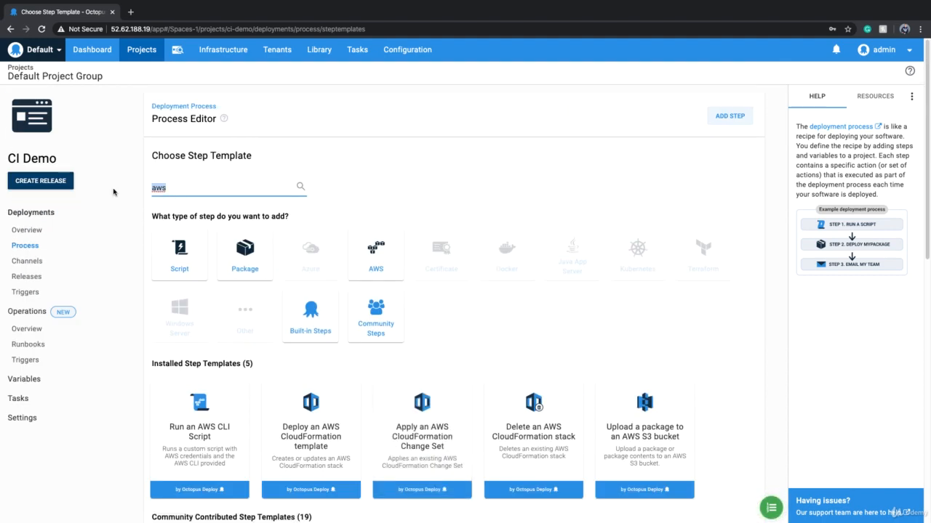
Search templates for 'iis' and browse Deploy to IIS and the 45 community IIS templates
text(iis)
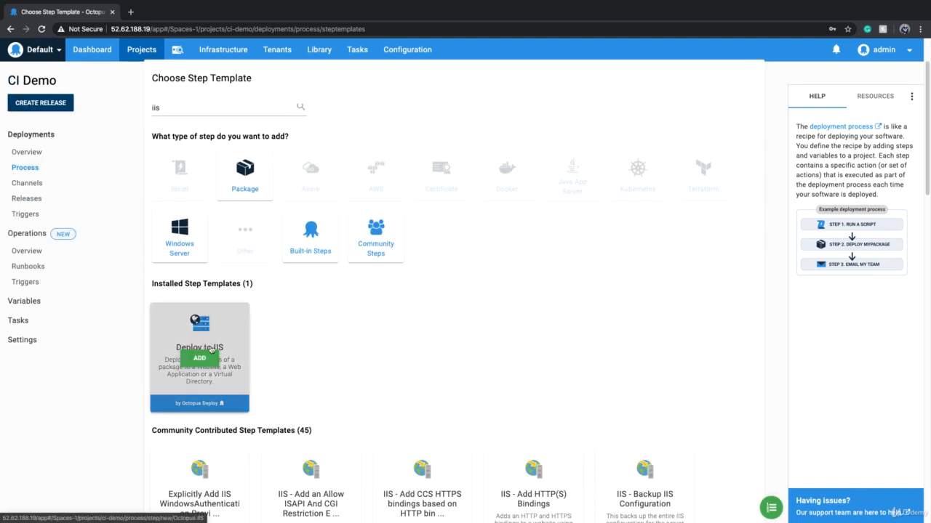
mouse_move(232, 355)
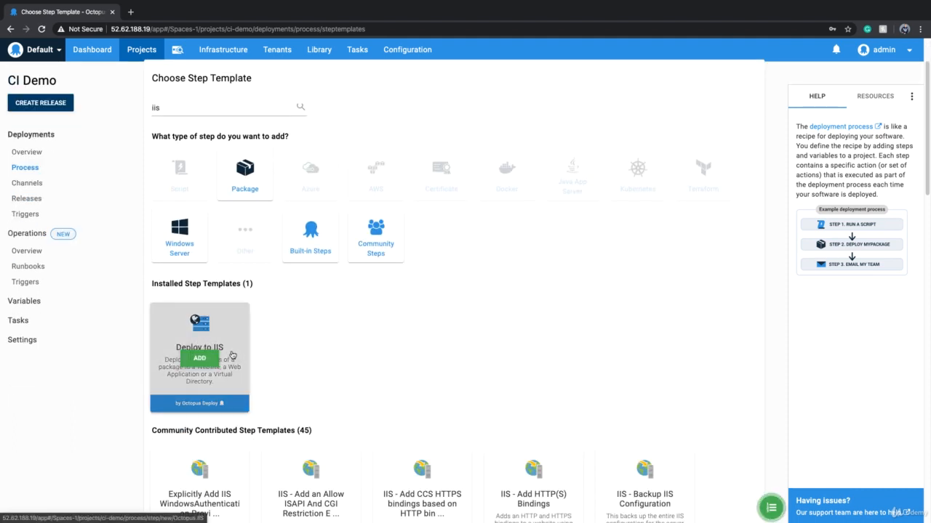
scroll(down, 3)
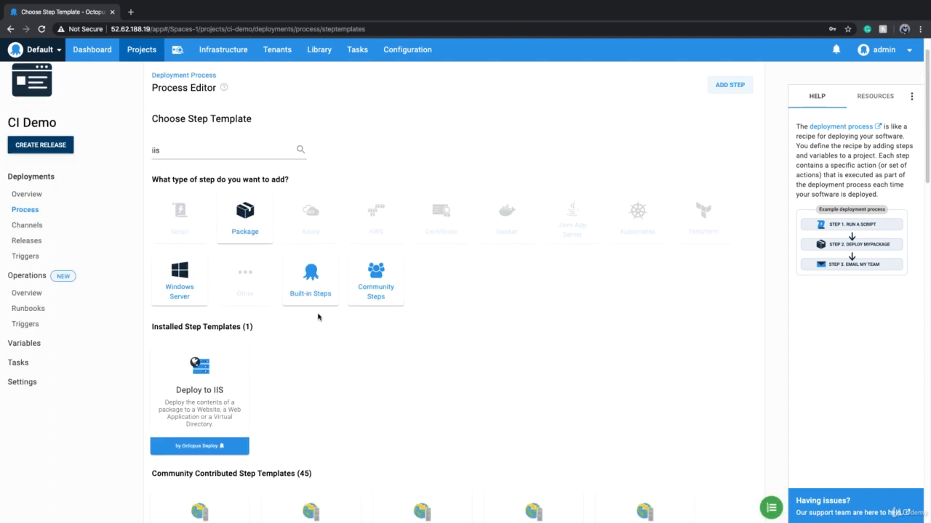
mouse_move(199, 393)
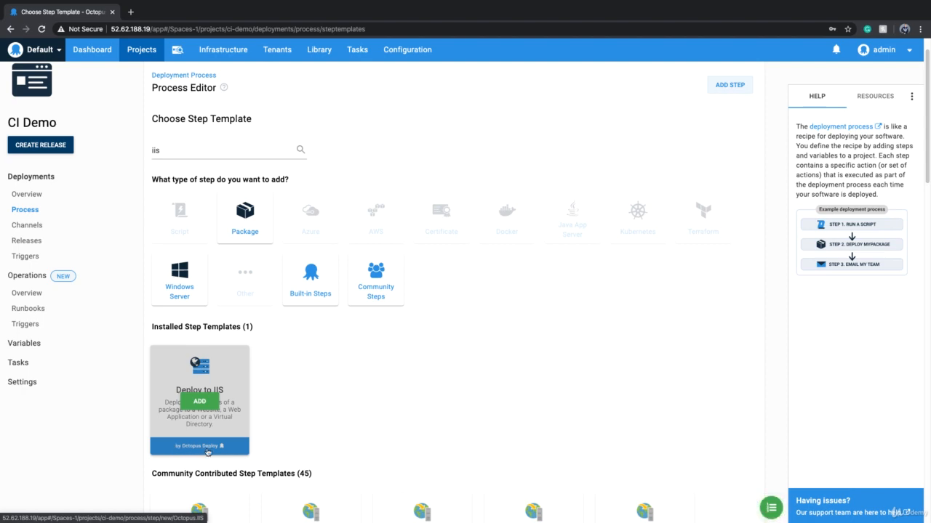
scroll(down, 3)
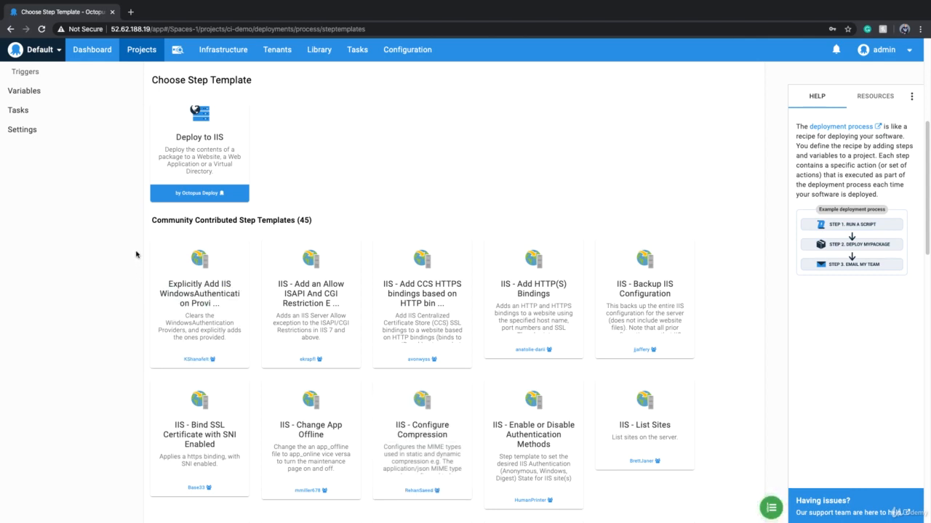
mouse_move(761, 463)
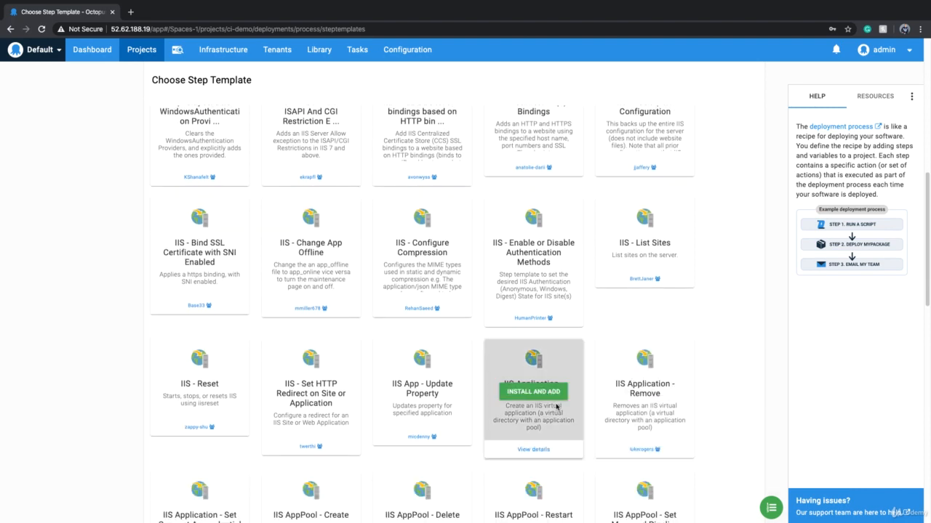
scroll(down, 3)
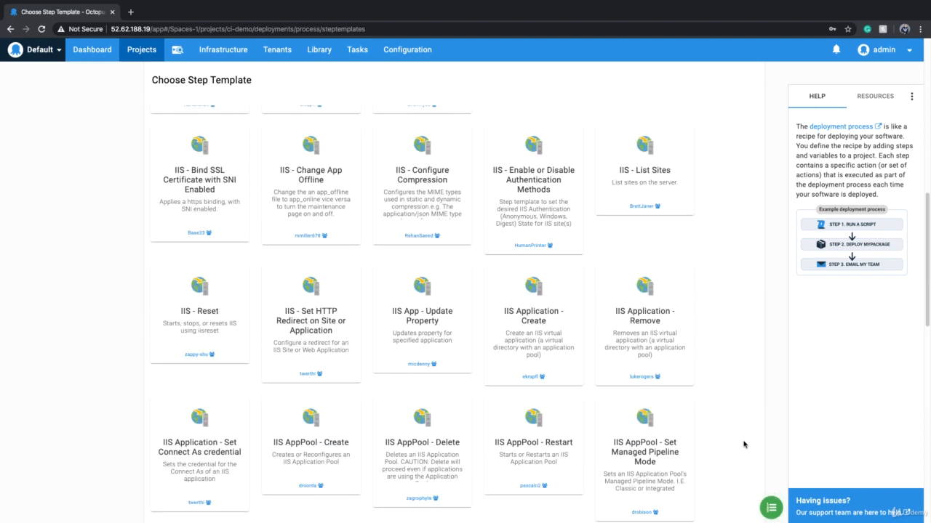
scroll(down, 3)
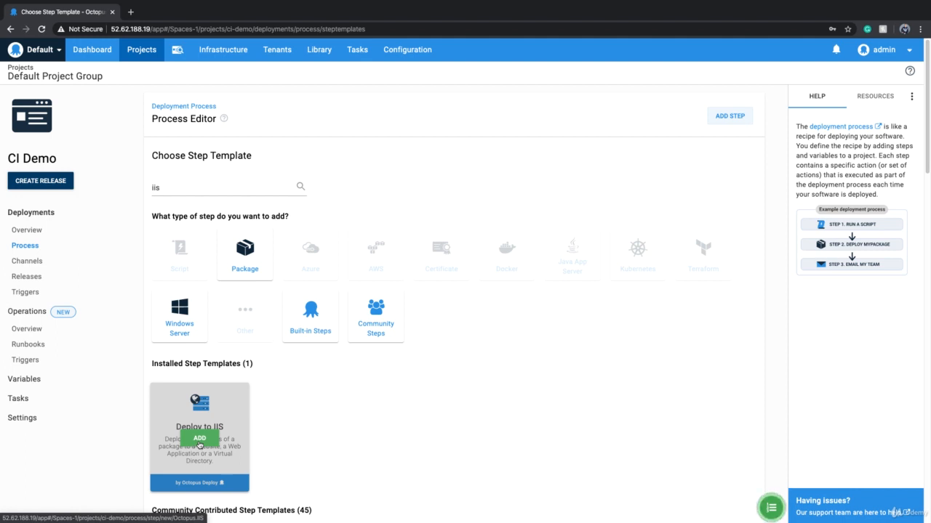
Add a Deploy to IIS step named 'Copy To IIS' and scroll its details
click(199, 437)
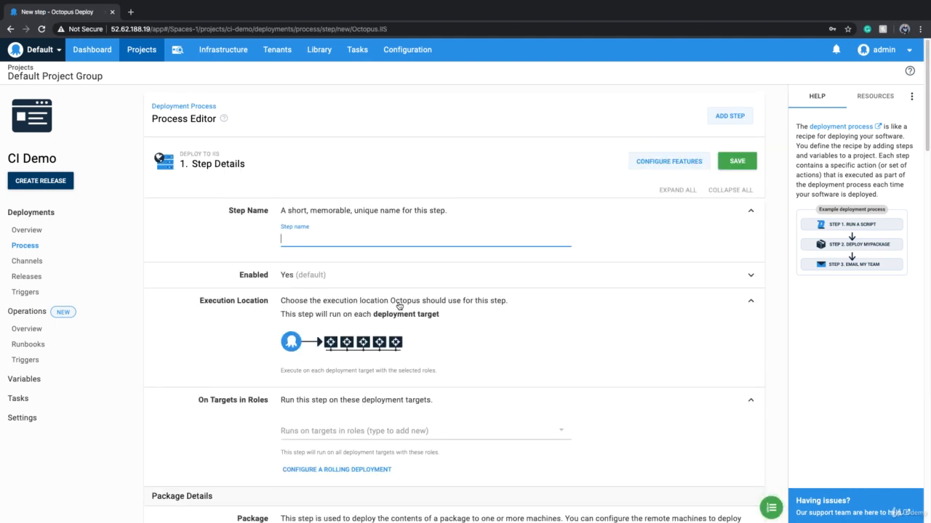
text(Deploy T)
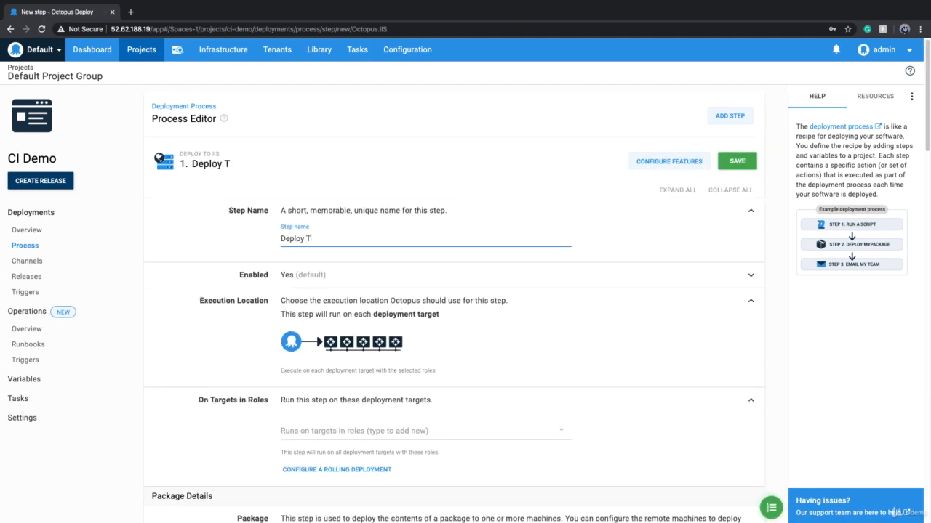
text(C)
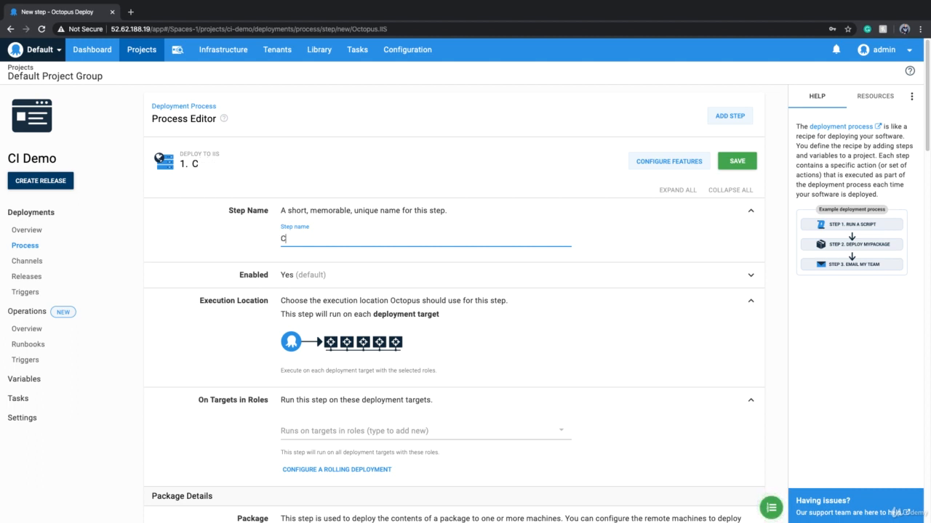
text(opy To IIS)
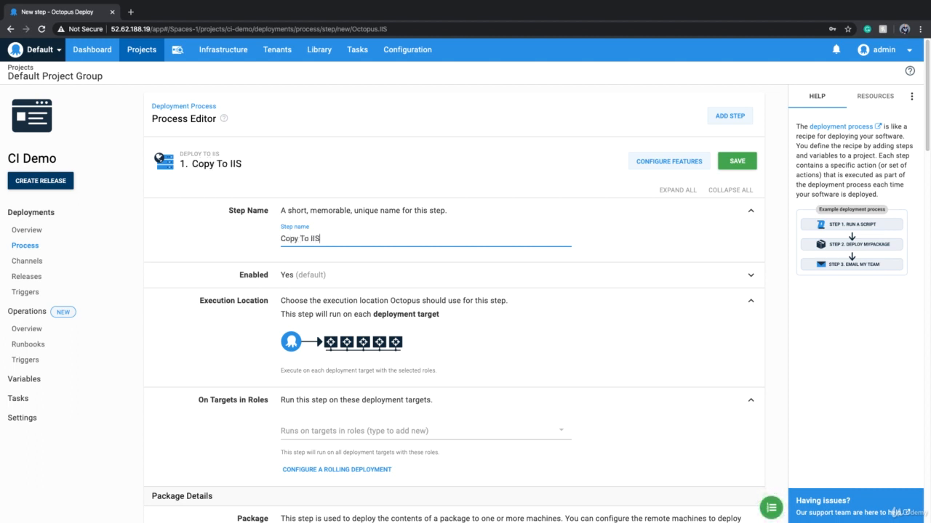
scroll(down, 3)
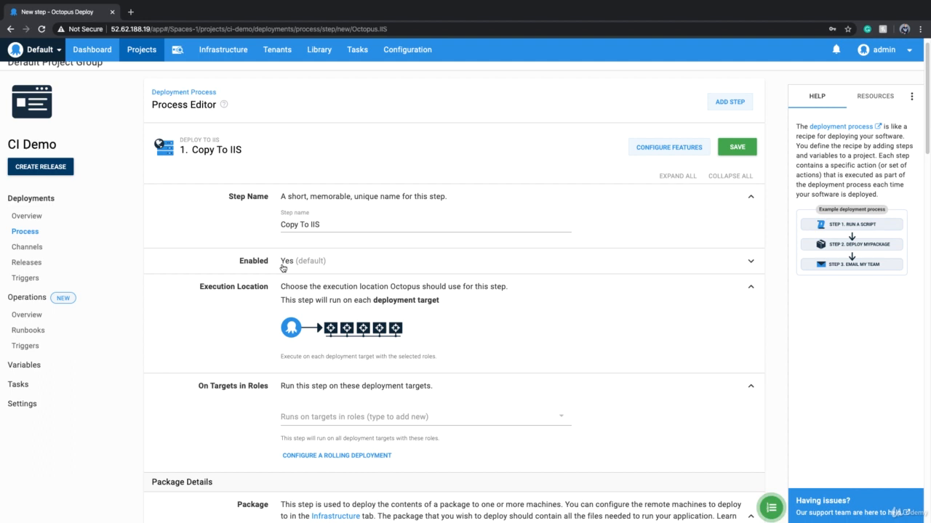
mouse_move(315, 270)
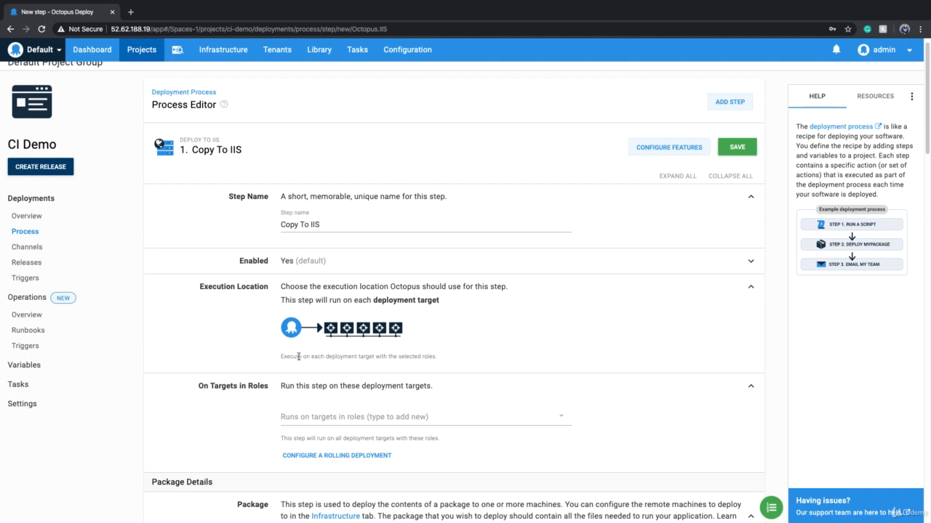
scroll(down, 3)
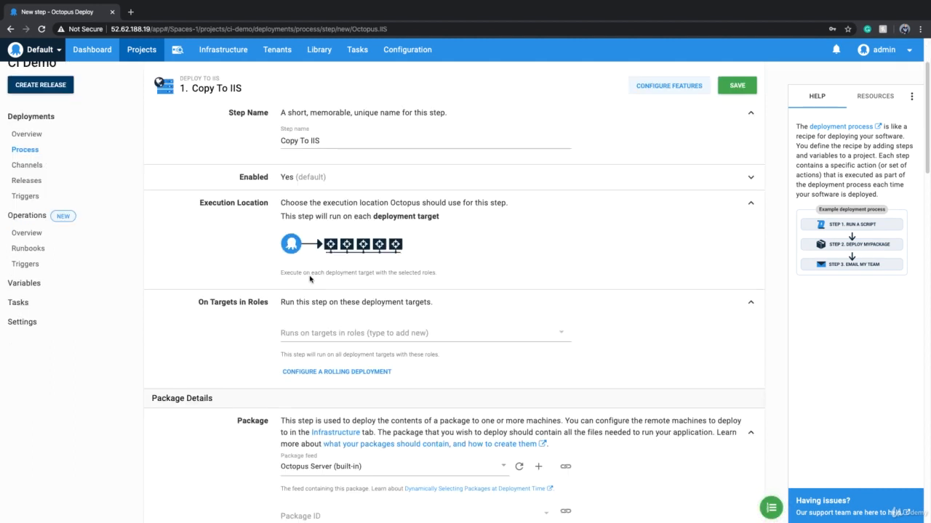
mouse_move(308, 277)
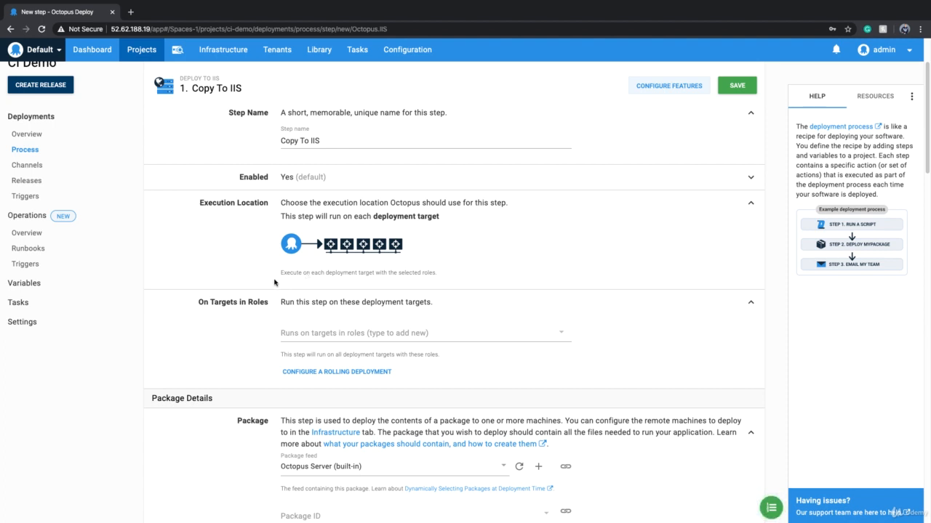
scroll(down, 3)
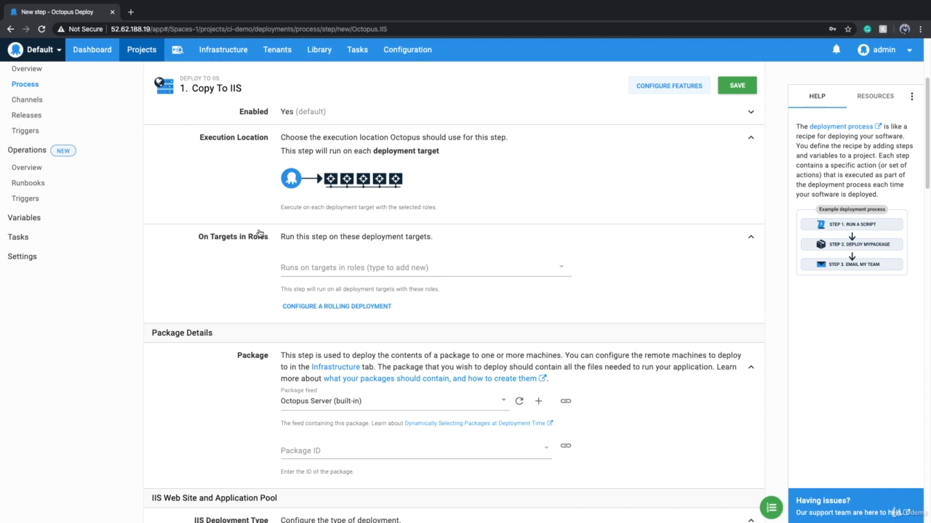
click(426, 268)
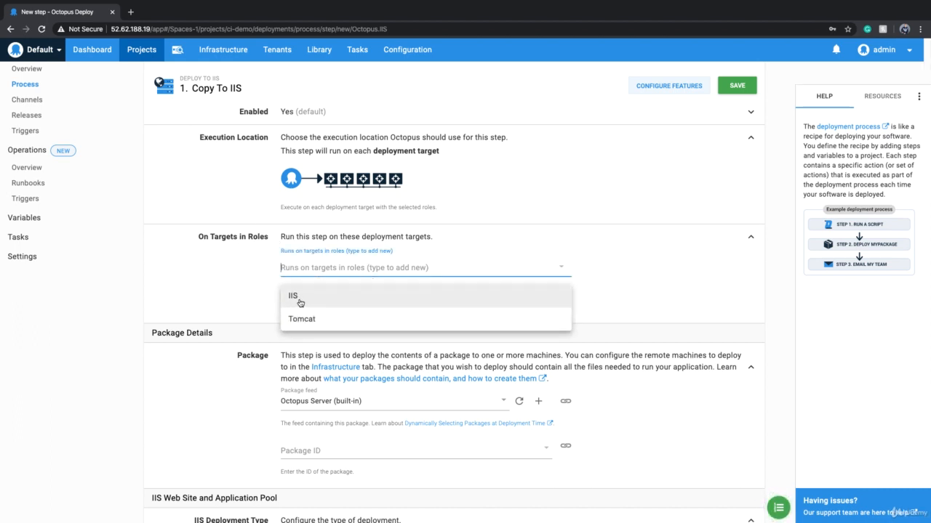
mouse_move(333, 305)
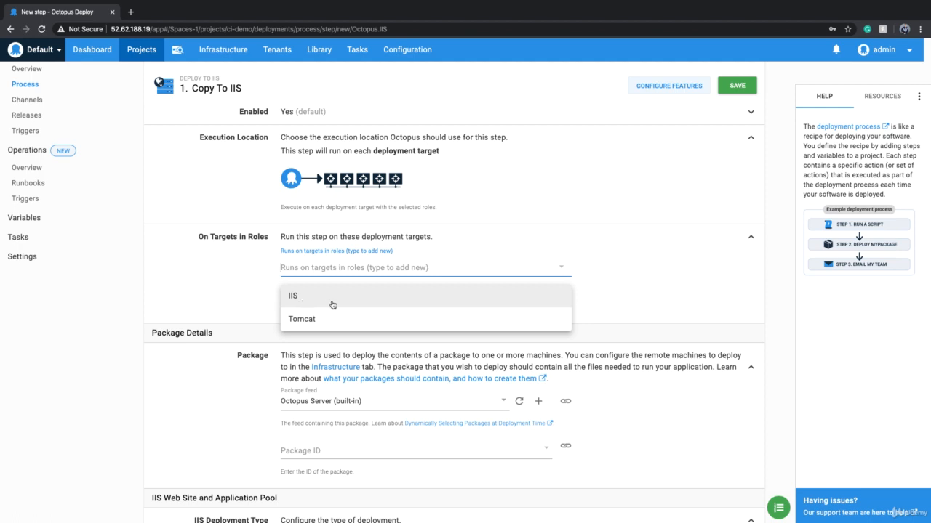
click(293, 296)
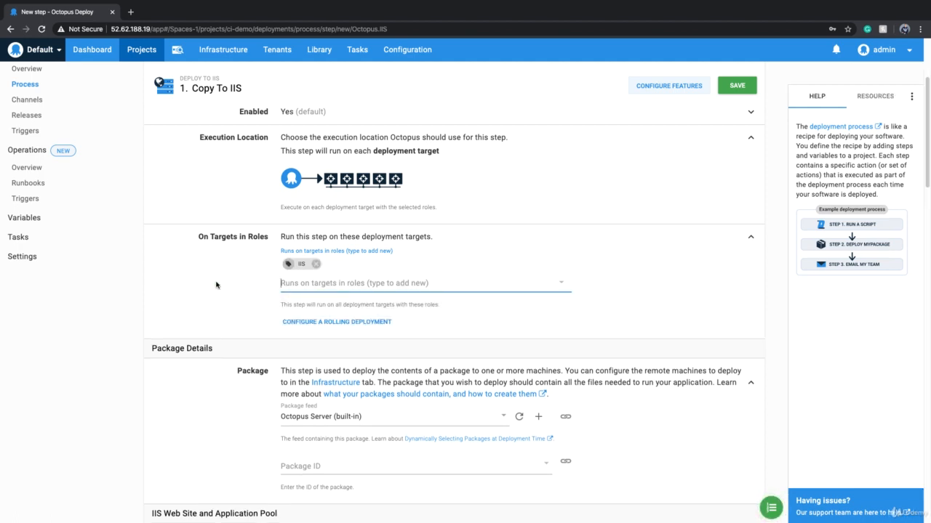
scroll(down, 3)
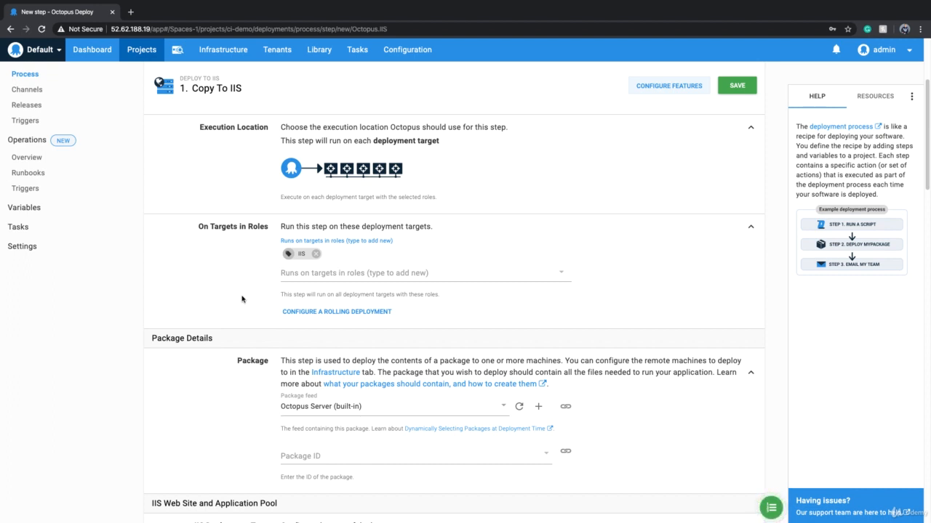
scroll(down, 3)
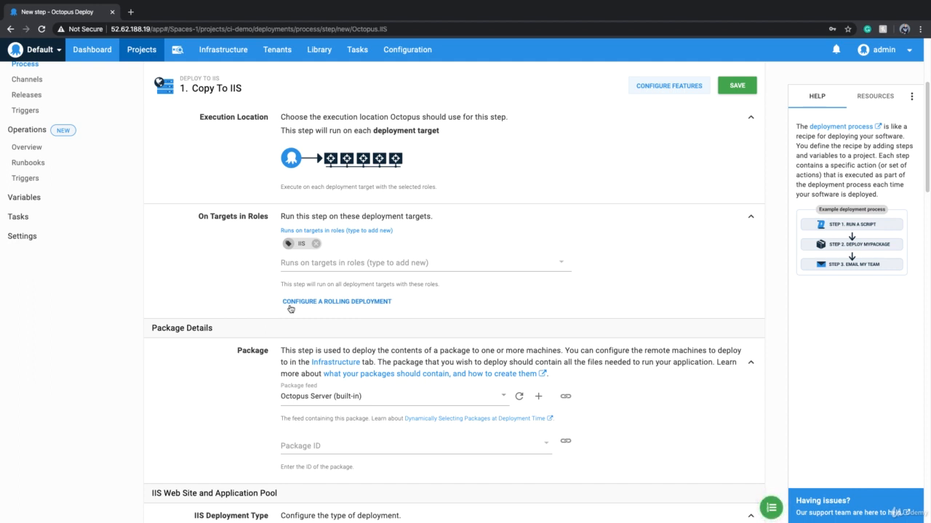
mouse_move(330, 307)
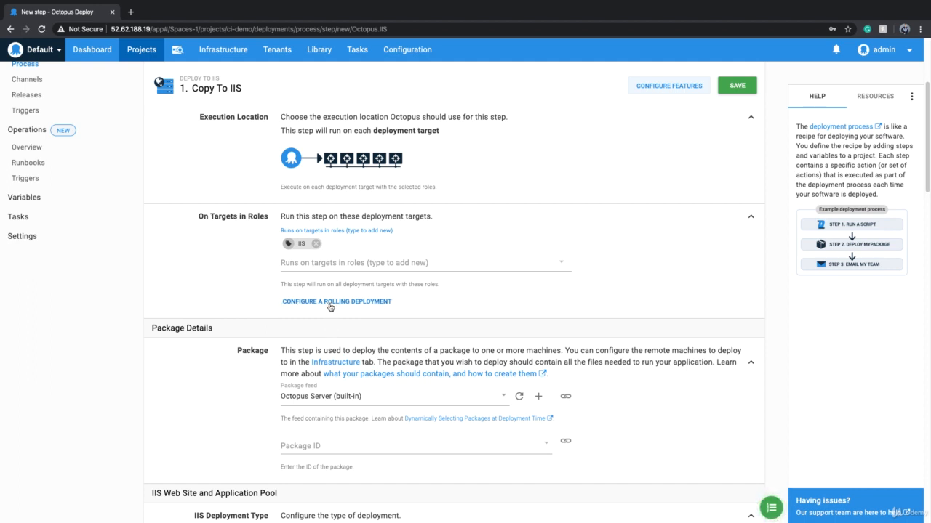
Configure Copy To IIS as a rolling deployment with window size 1
click(336, 301)
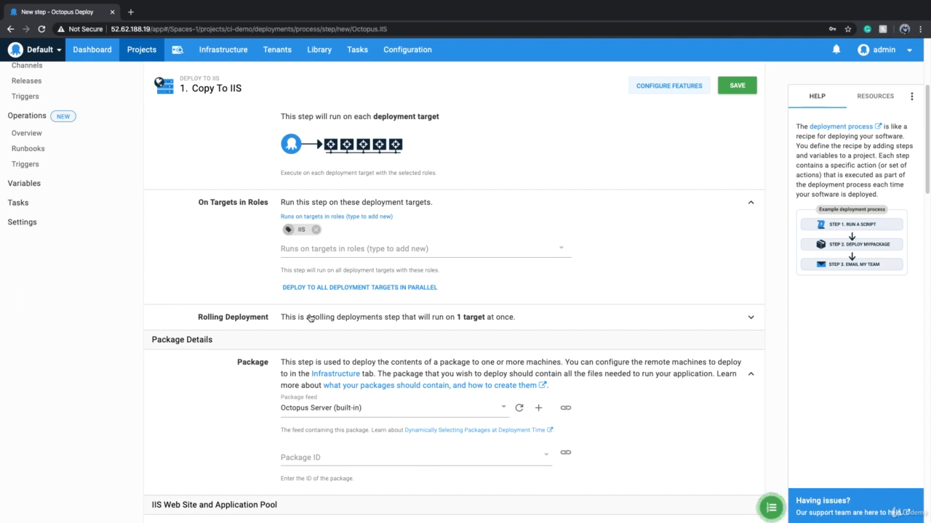
mouse_move(506, 325)
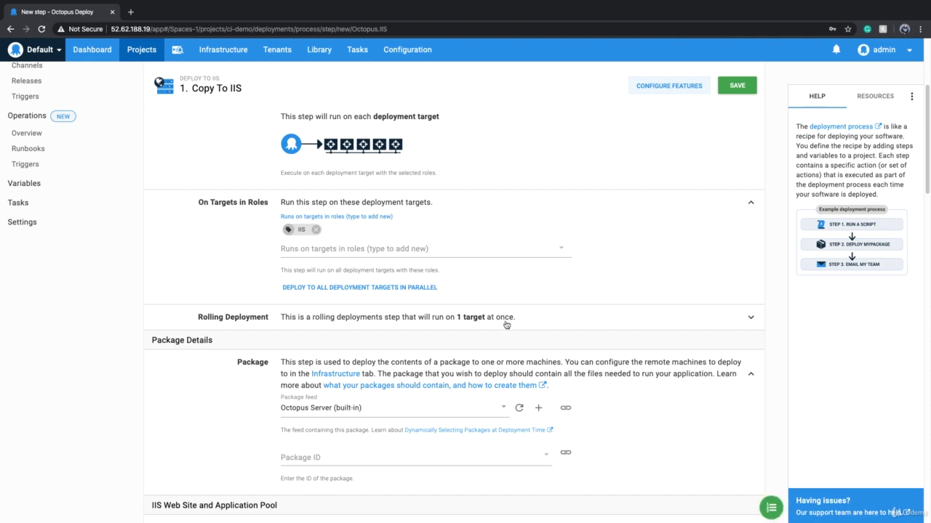
click(750, 317)
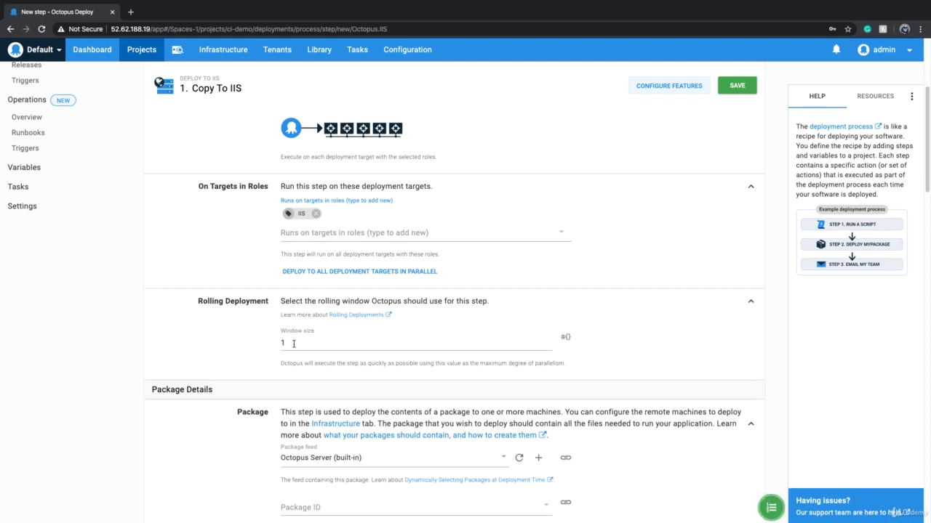
click(414, 343)
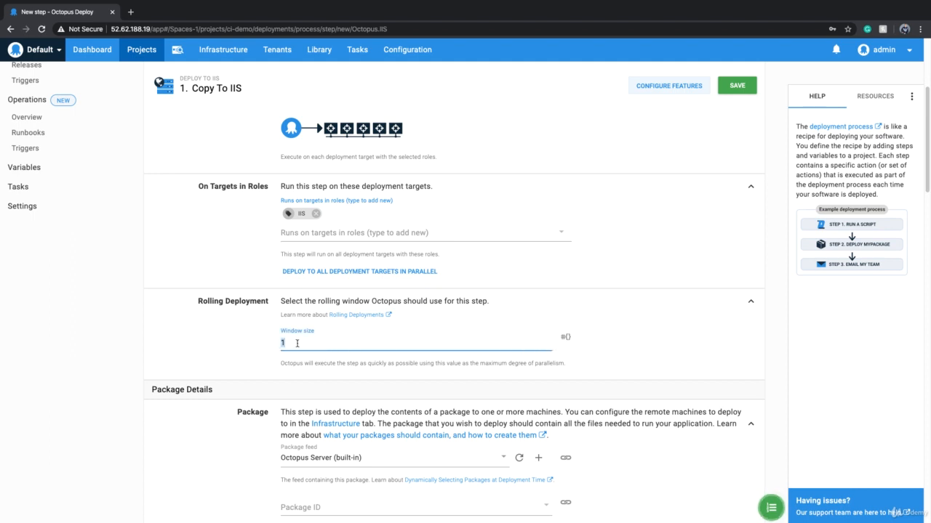
text(2)
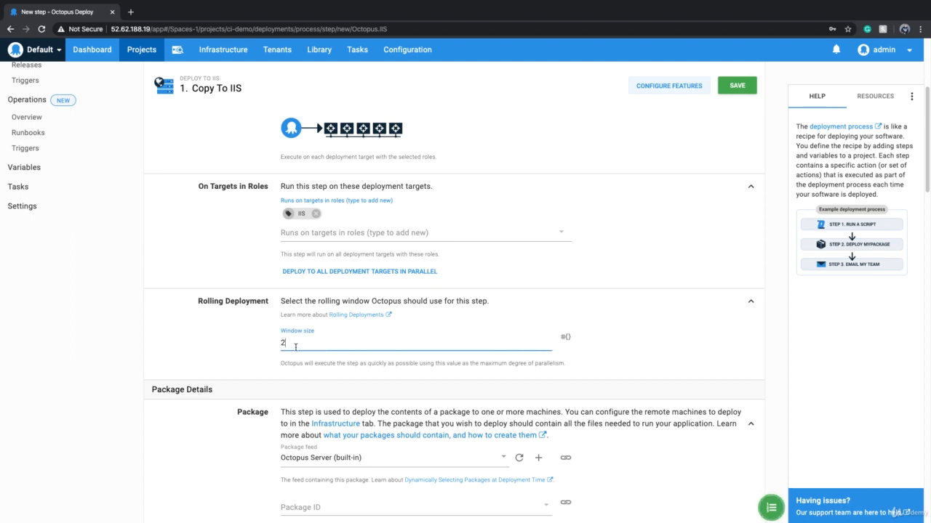
text(1)
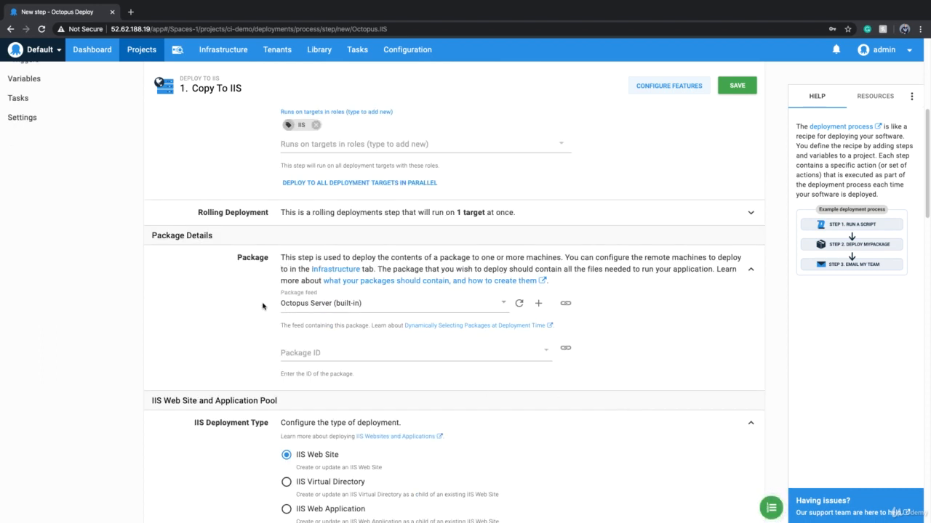
Set the Package ID to ci-cd-demo from the built-in Octopus Server feed
click(396, 303)
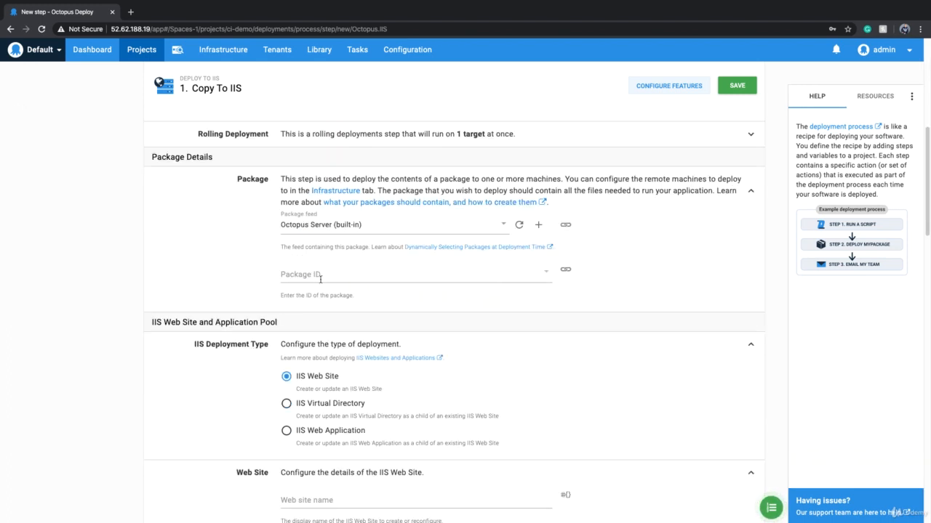
mouse_move(495, 285)
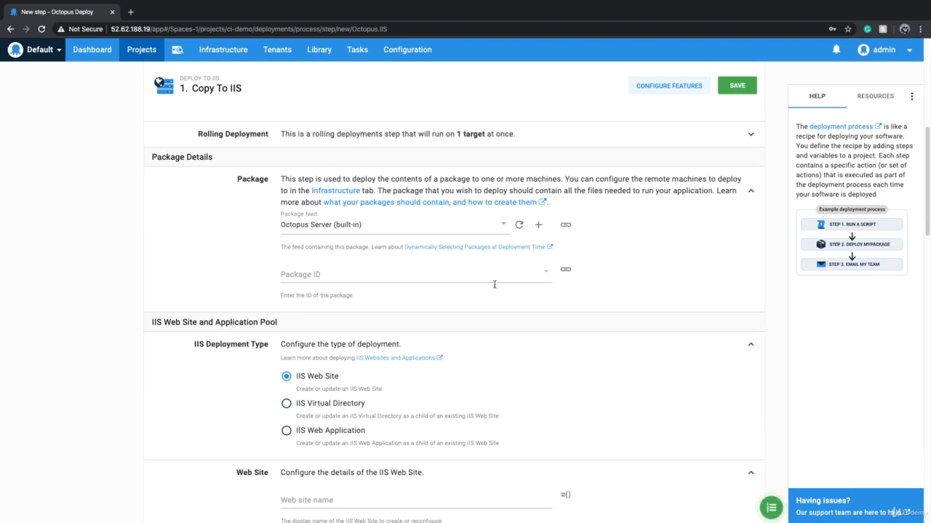
click(414, 274)
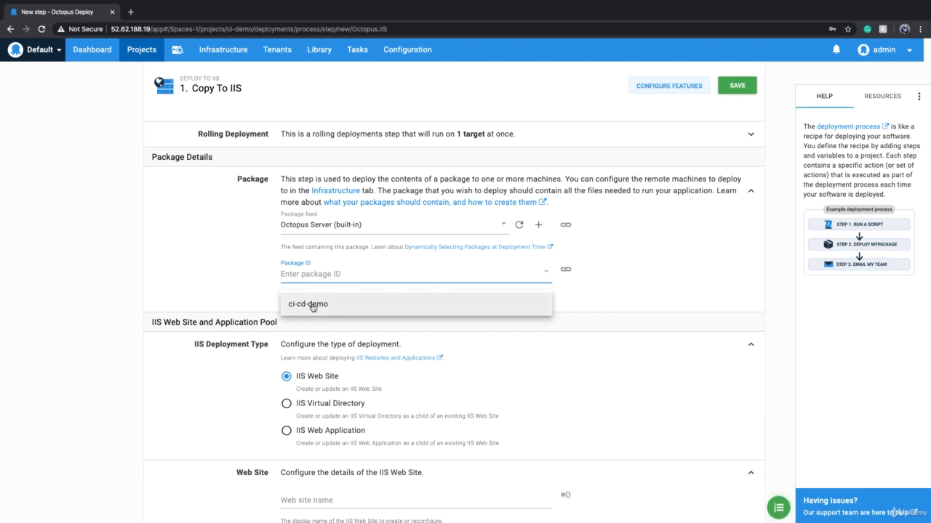
click(307, 304)
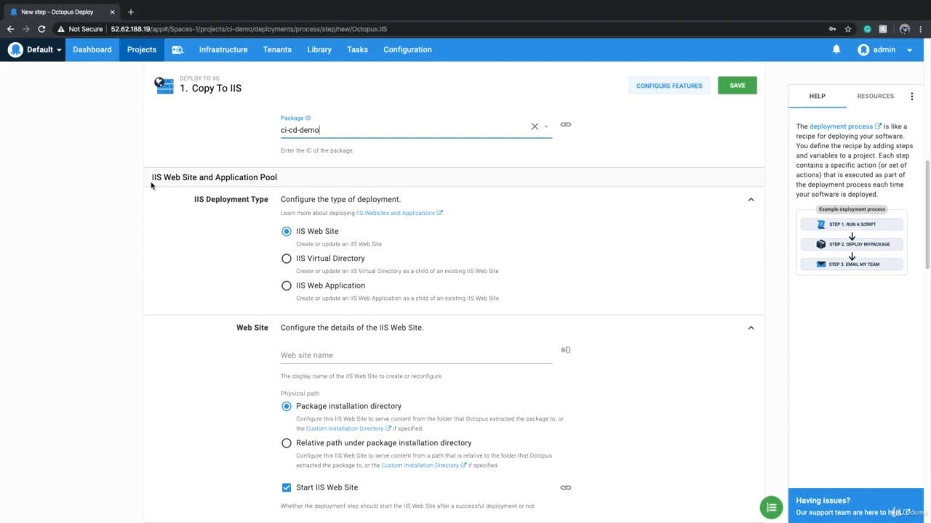
mouse_move(254, 340)
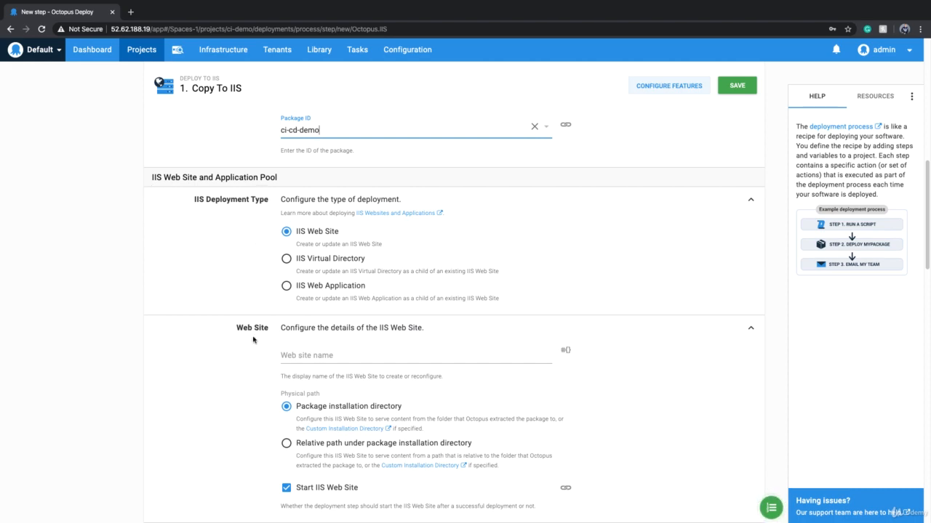
scroll(up, 3)
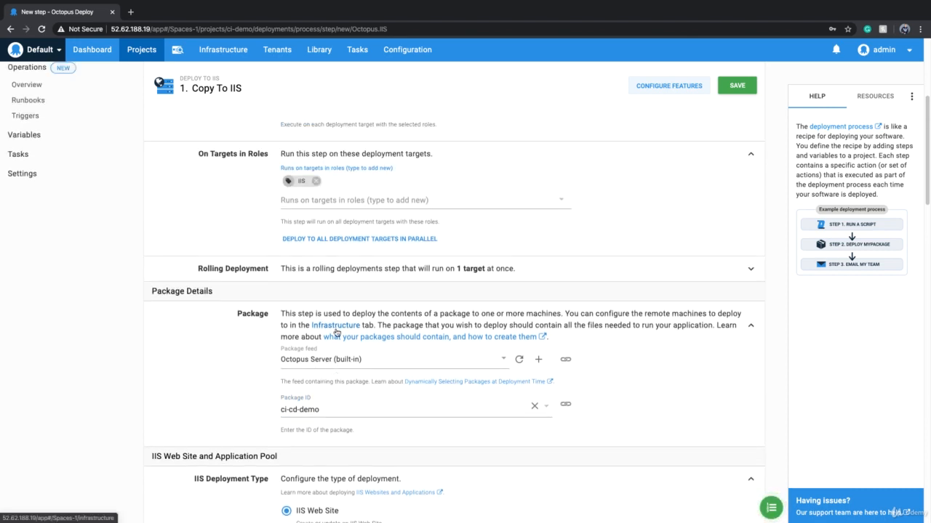
scroll(down, 3)
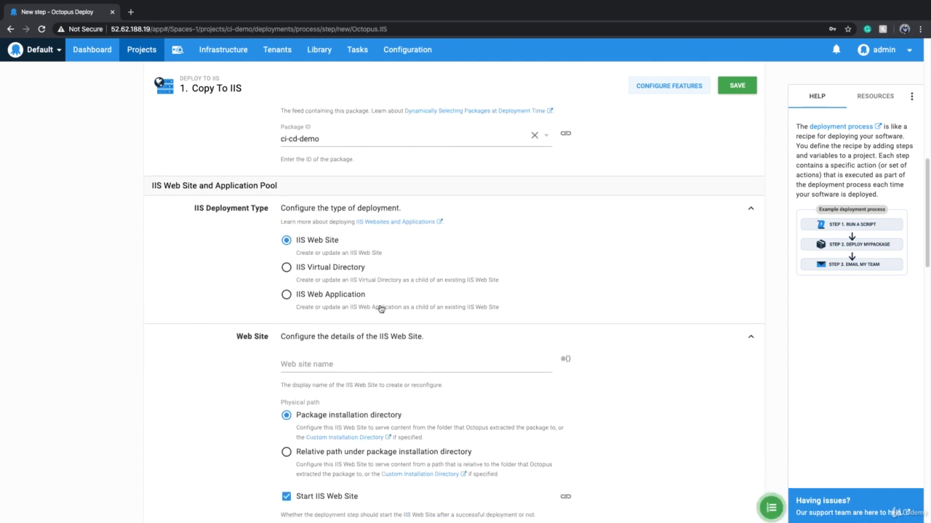
mouse_move(349, 314)
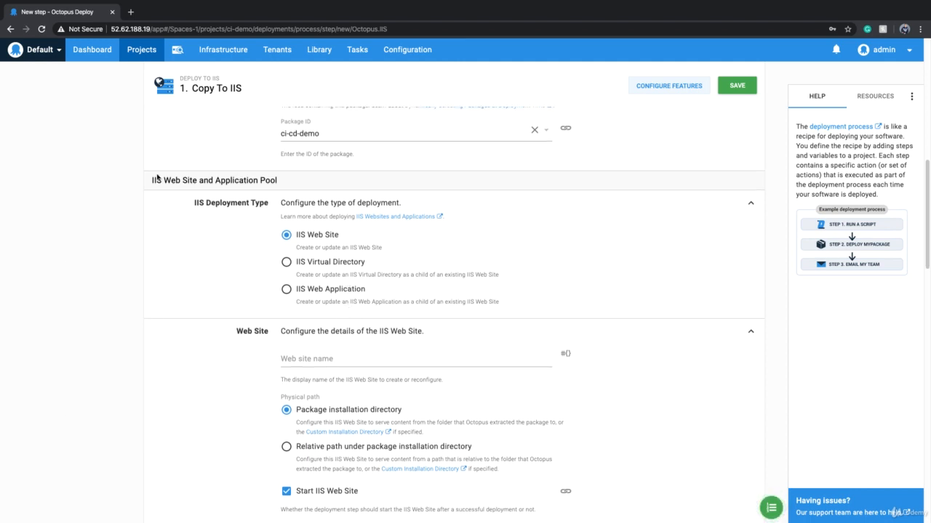
mouse_move(263, 211)
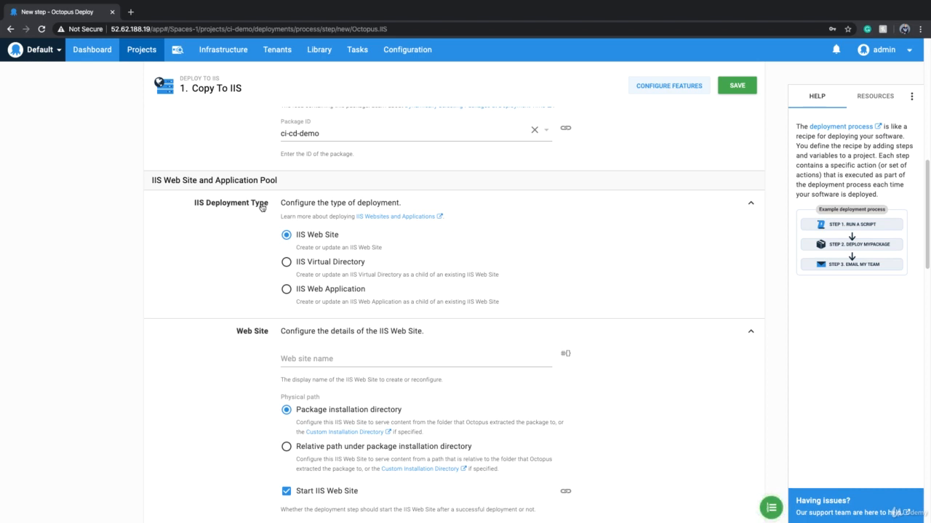
Enter cicddemo as the IIS web site name in the Web Site section
scroll(down, 3)
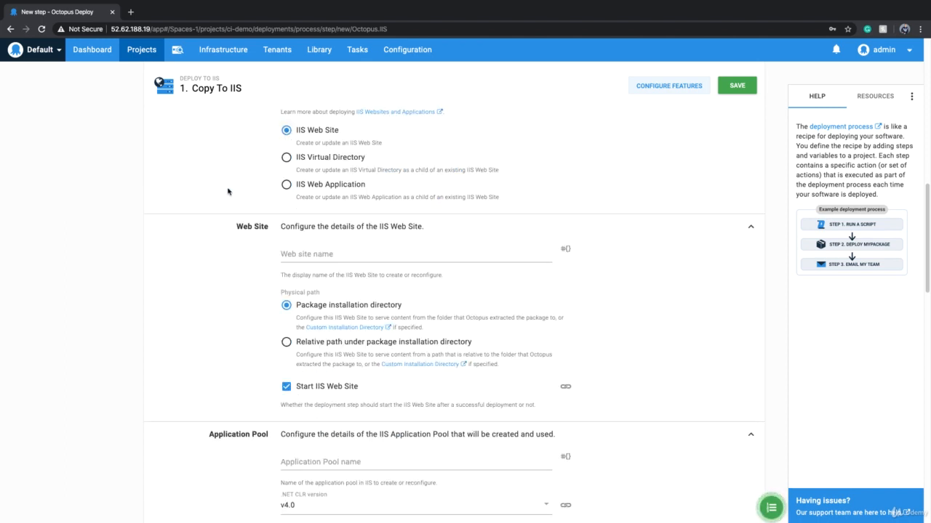
scroll(down, 3)
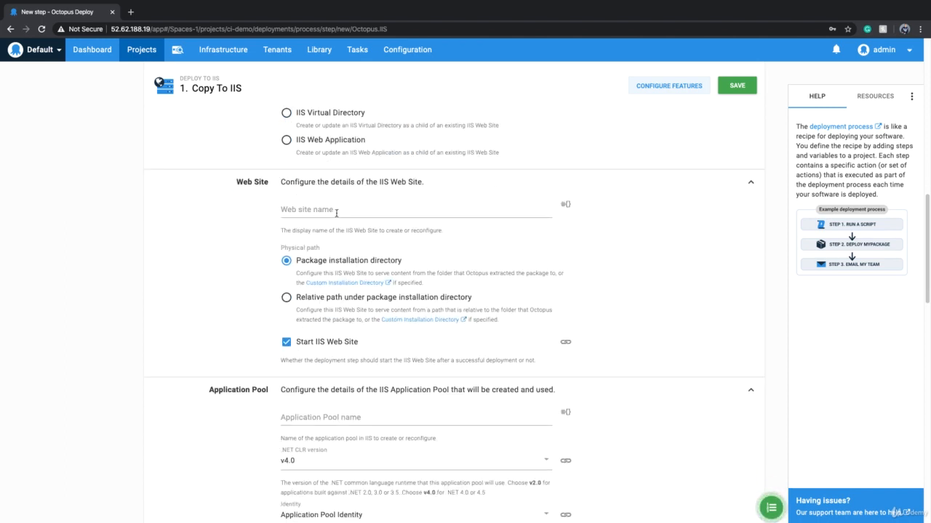
text(cicddemo)
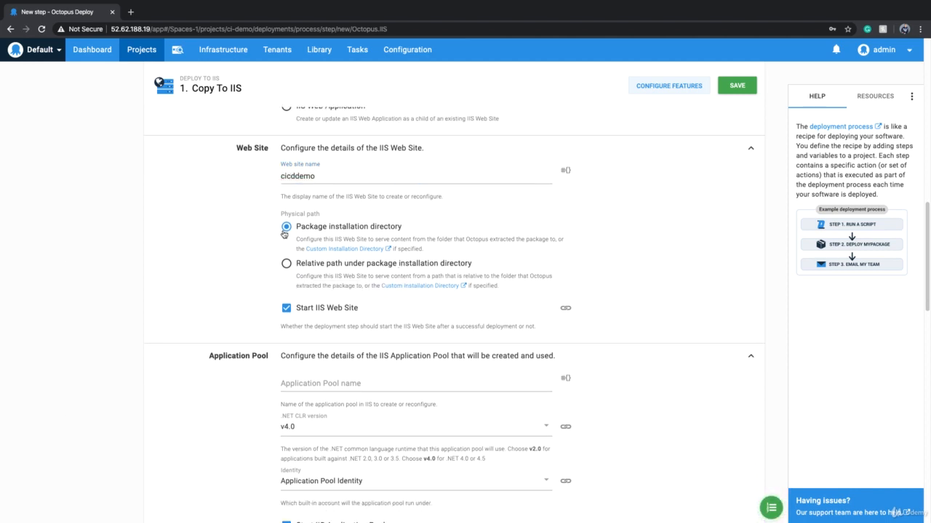
scroll(down, 3)
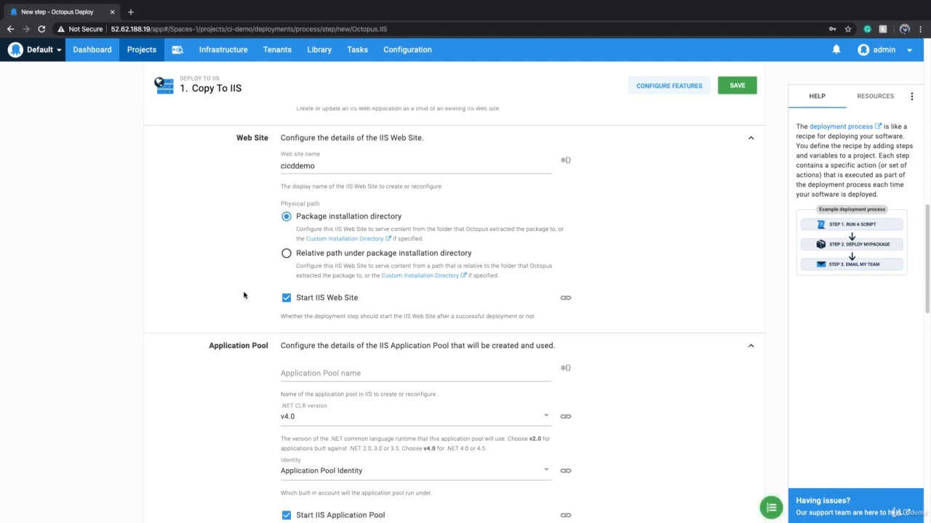
scroll(down, 3)
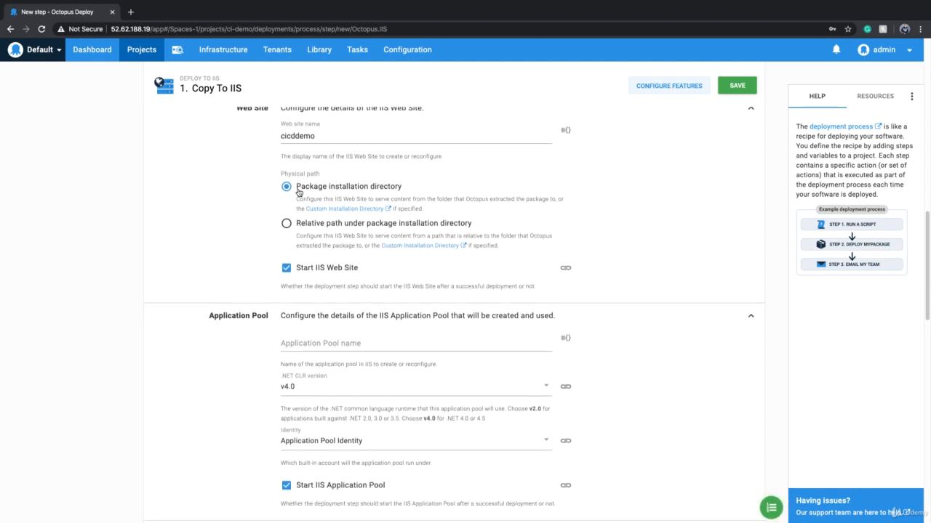
scroll(down, 3)
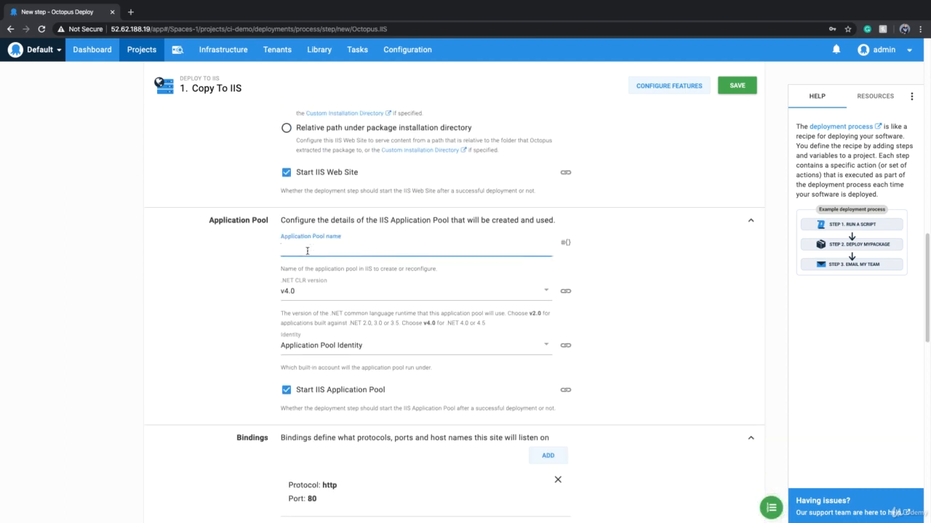
Name the application pool cicddemo with No Managed Code CLR, then scroll to Bindings
text(cicddemo)
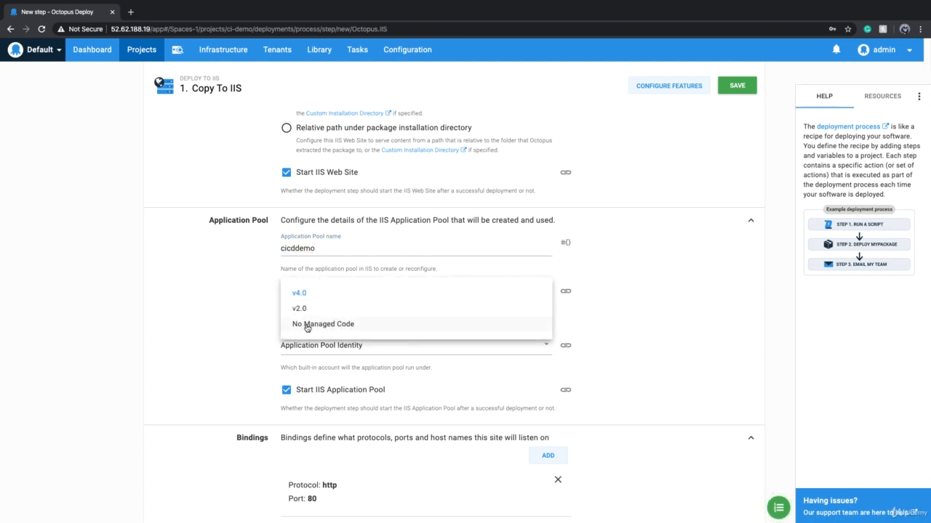
click(322, 324)
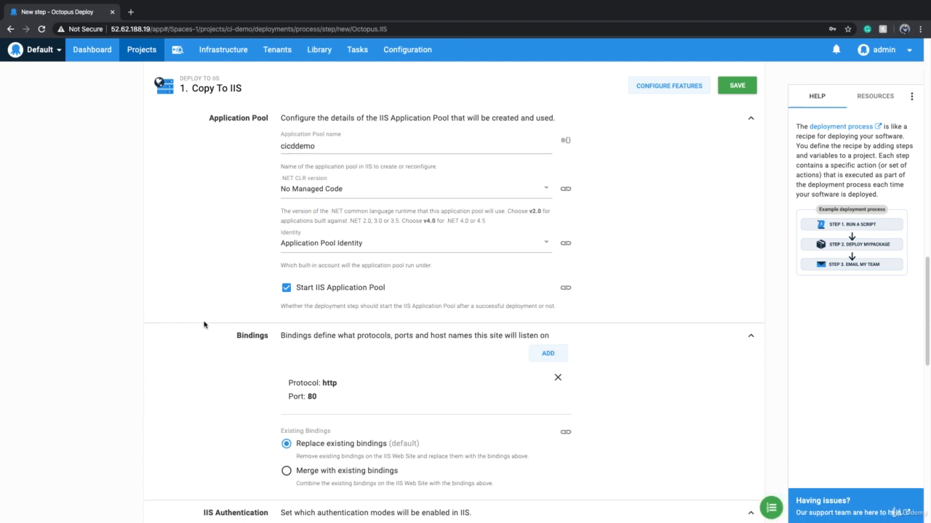
scroll(down, 3)
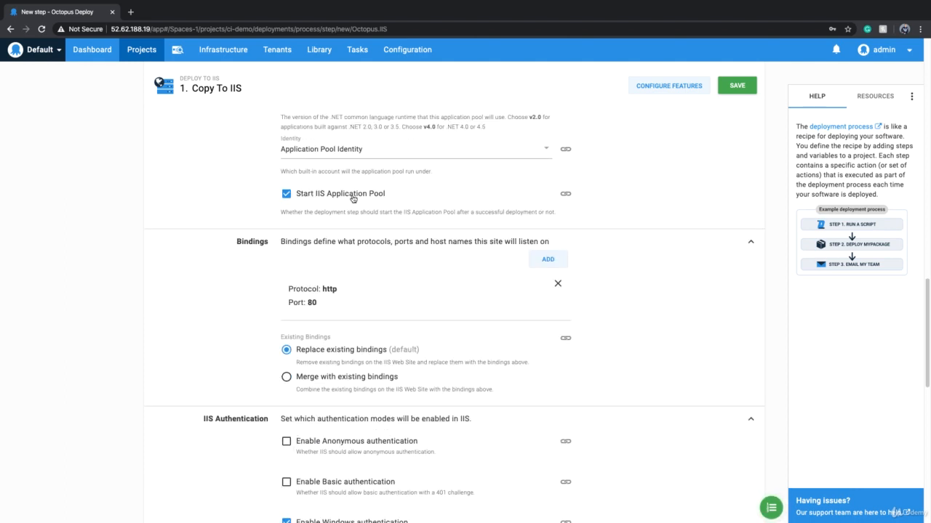
scroll(down, 3)
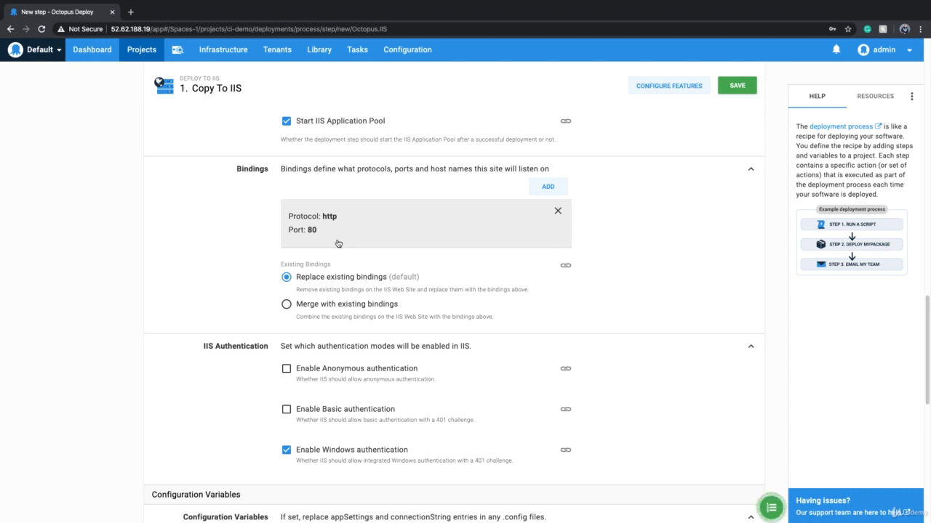
Edit the HTTP binding to port 8000 with host name cicddemo.local
click(547, 186)
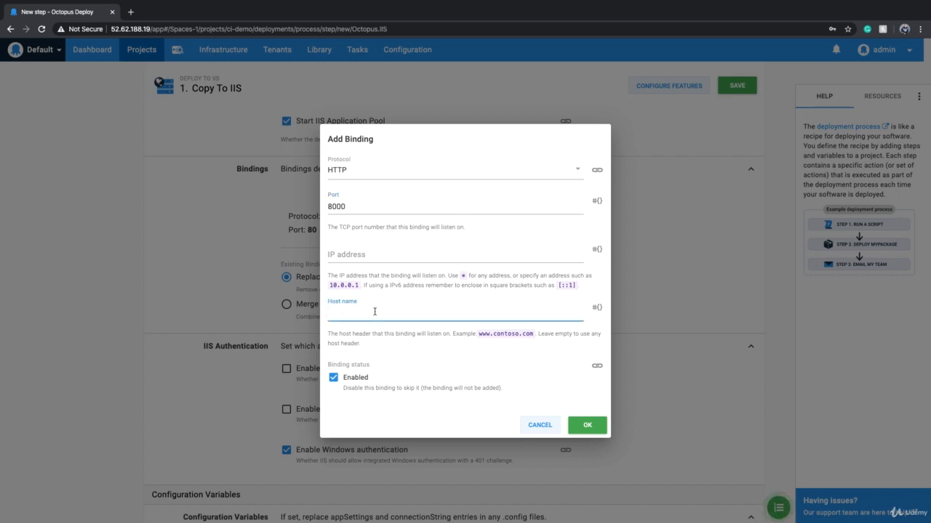
text(cicddemo.local)
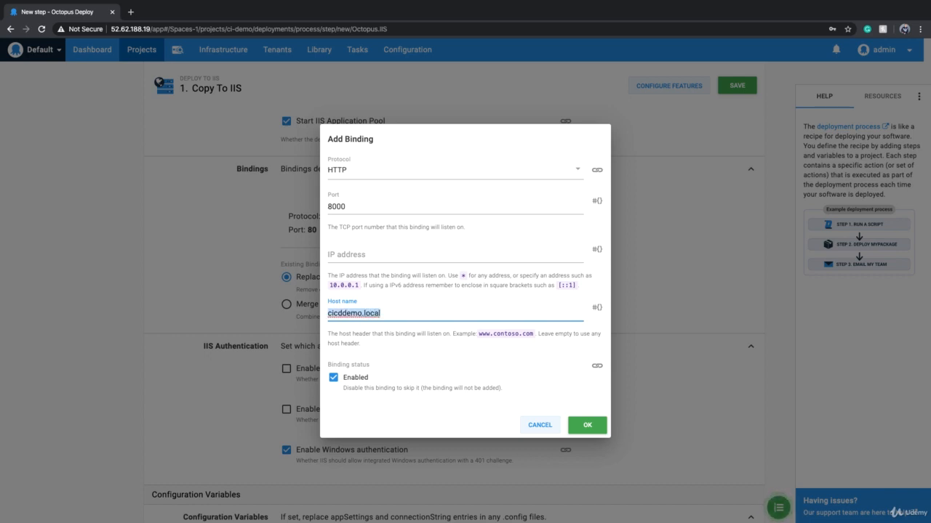
click(418, 355)
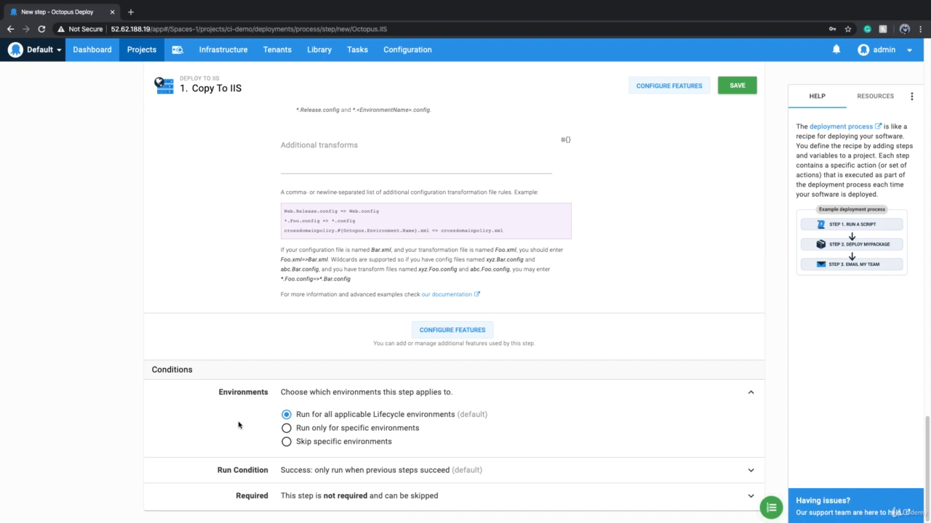
mouse_move(268, 425)
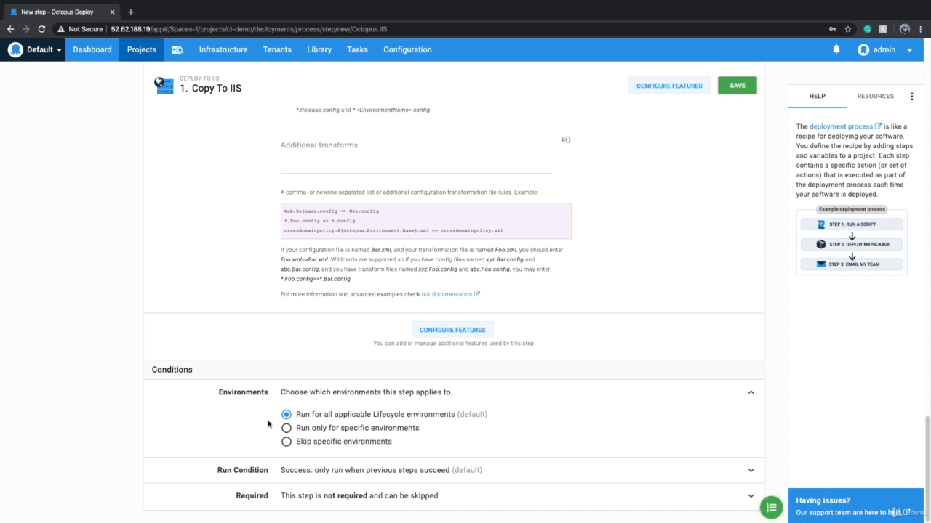
mouse_move(253, 400)
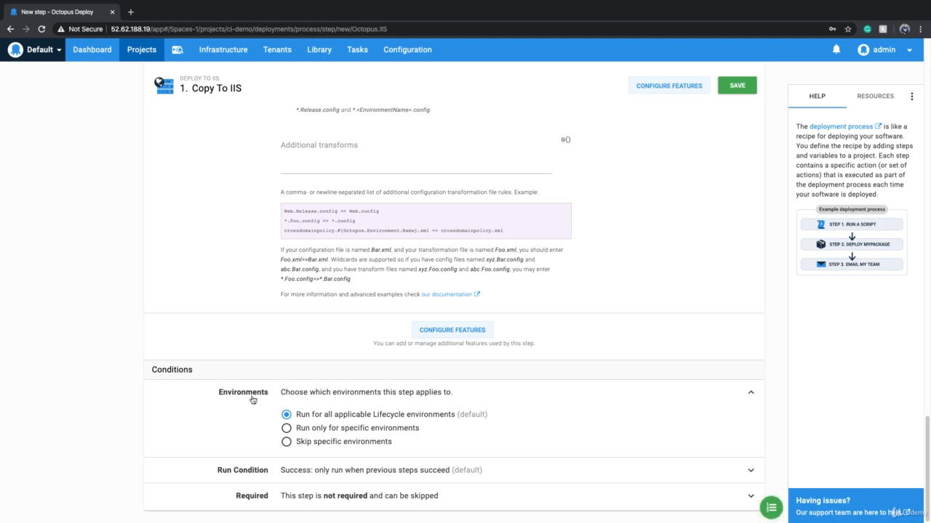
mouse_move(313, 422)
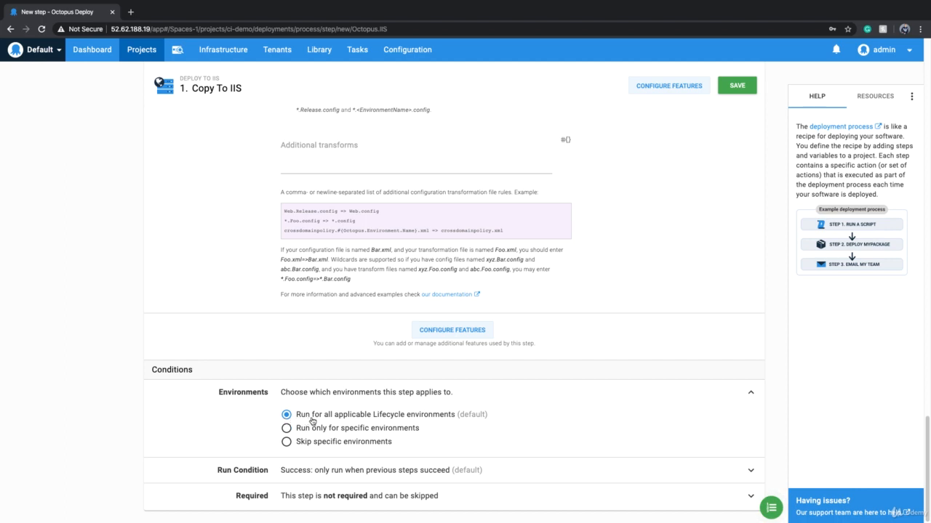
mouse_move(387, 421)
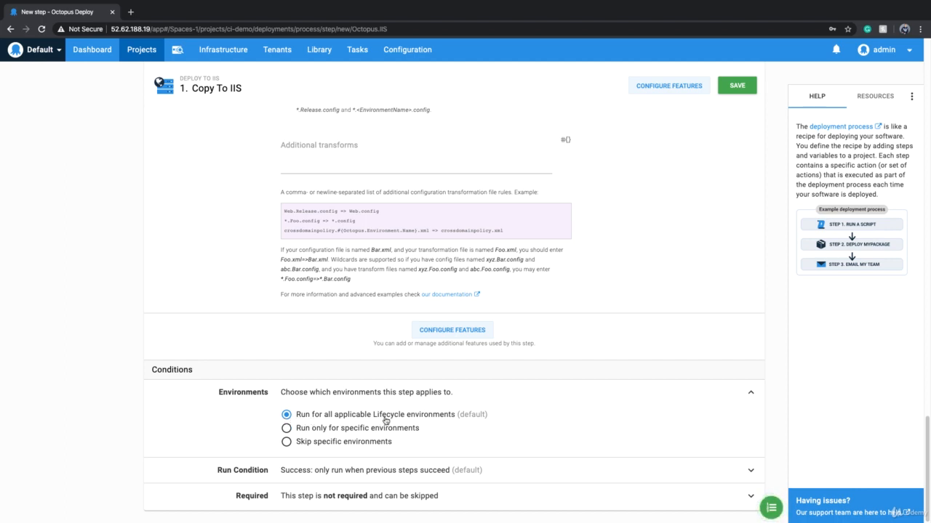
Try the Environments condition options, ending on skipping specific environments
click(285, 428)
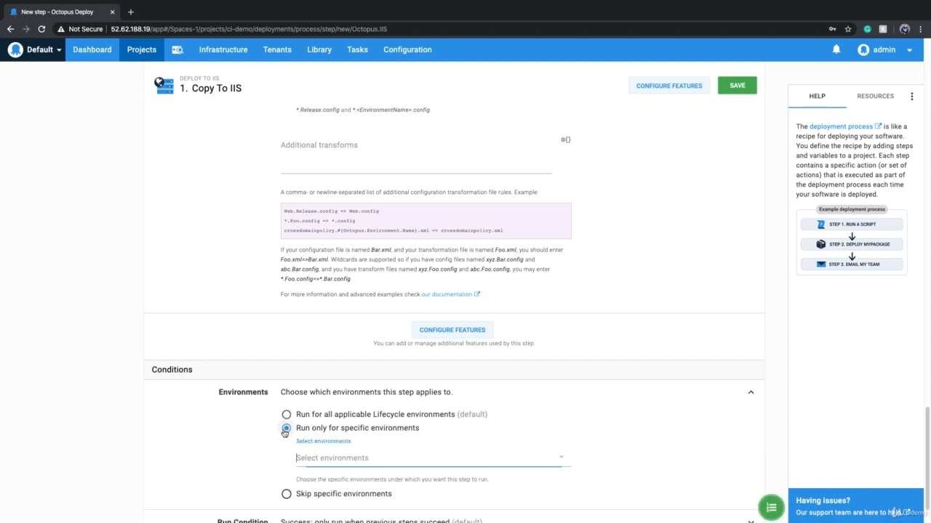
click(432, 458)
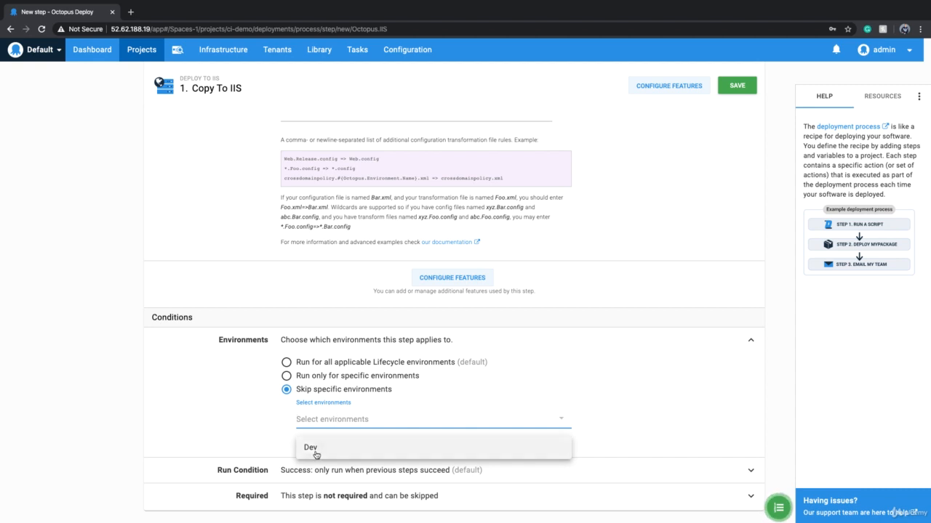
mouse_move(248, 392)
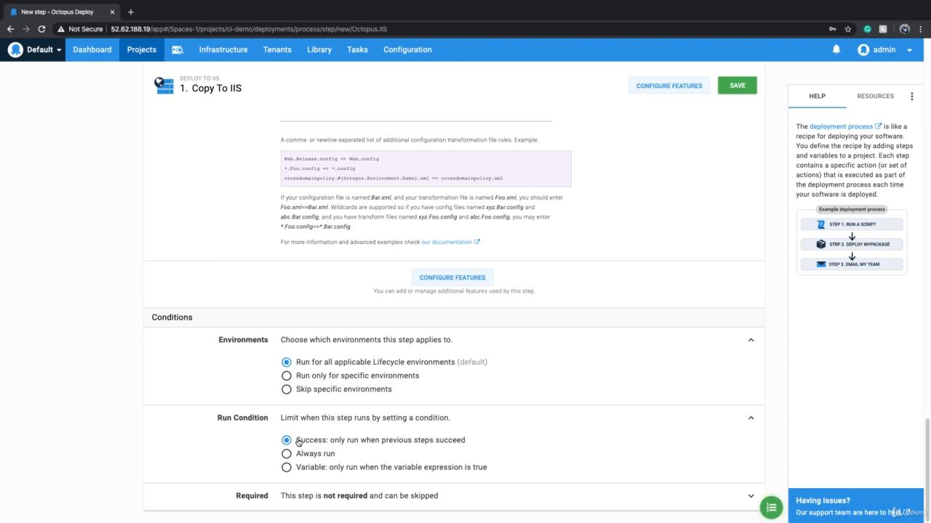
mouse_move(121, 386)
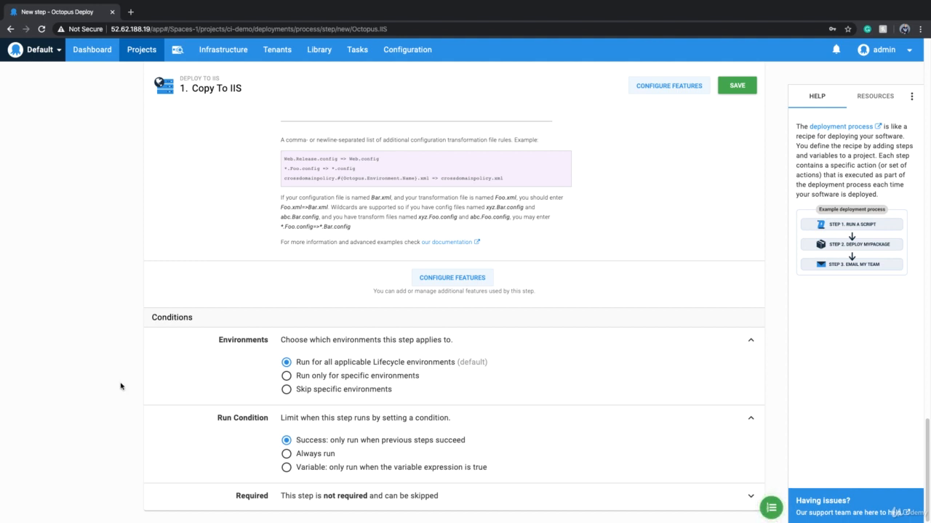
Keep the Success run condition and prevent the step from being skipped when deploying
click(286, 453)
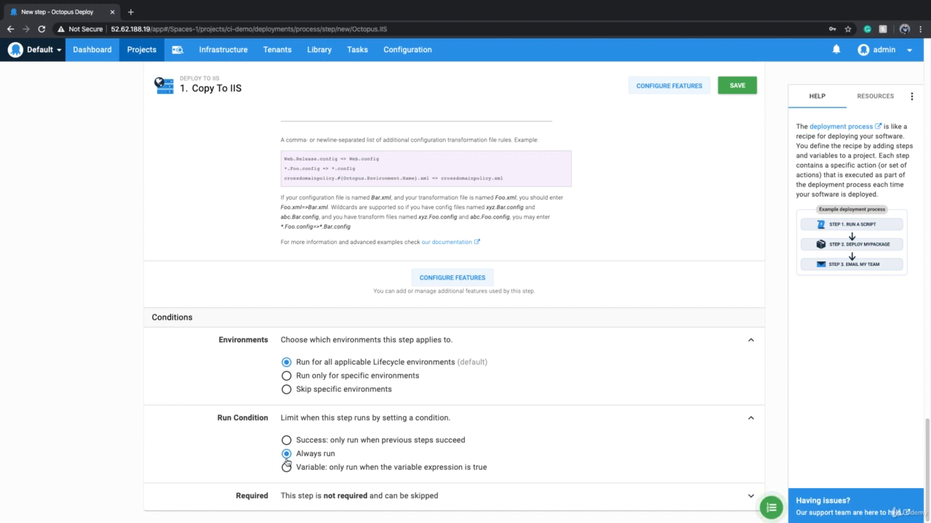
click(286, 466)
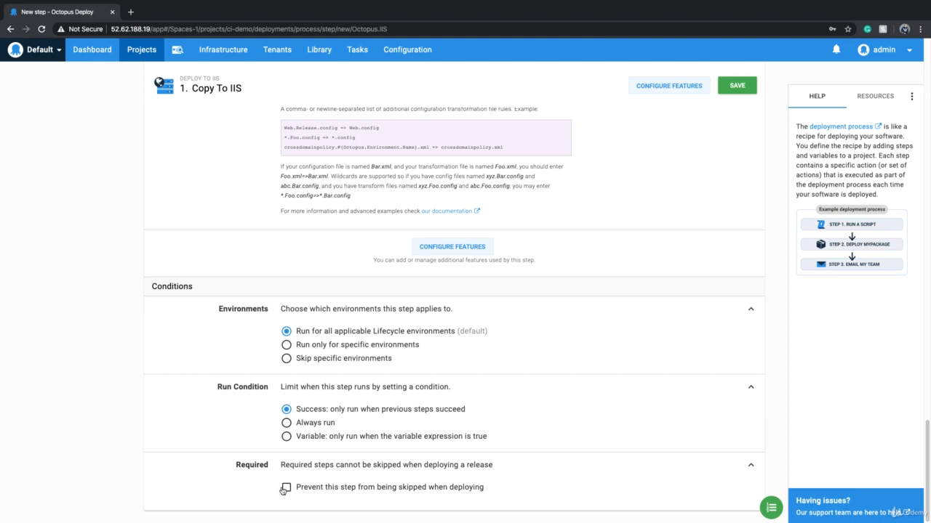
click(285, 487)
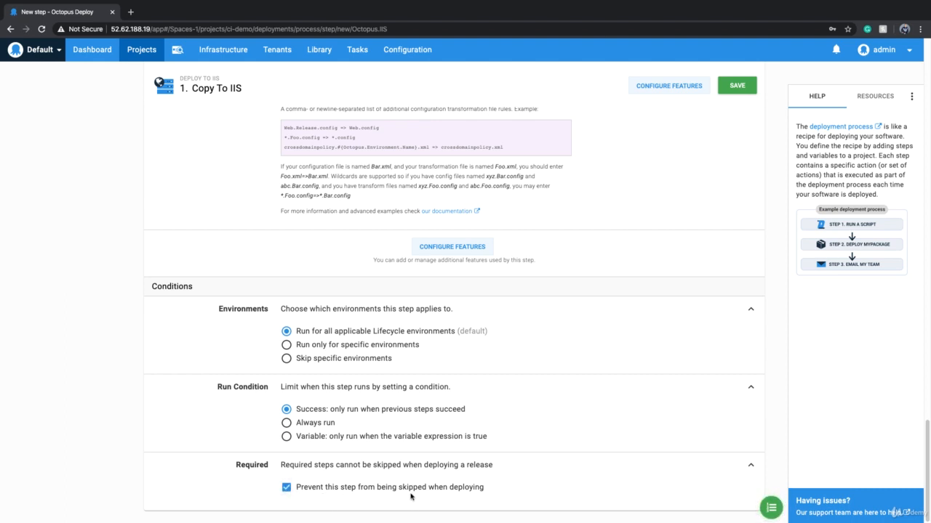
mouse_move(309, 463)
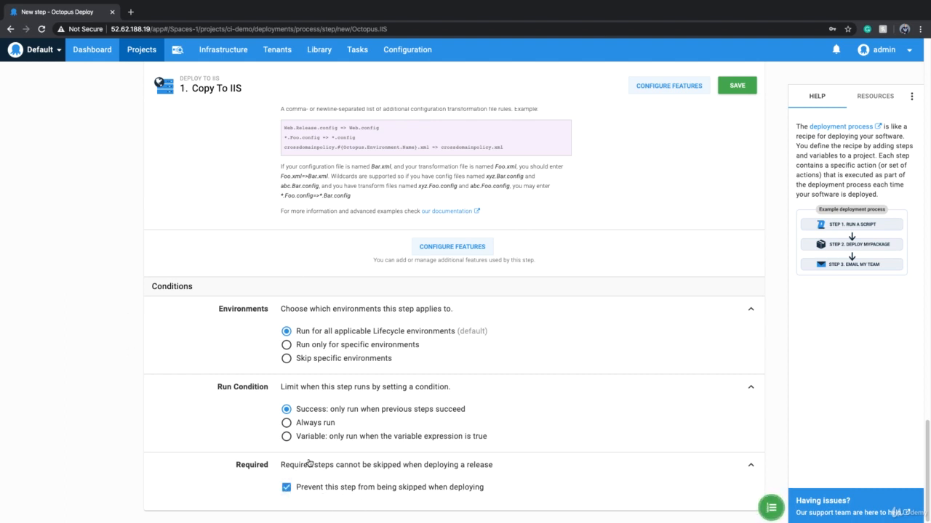
mouse_move(494, 491)
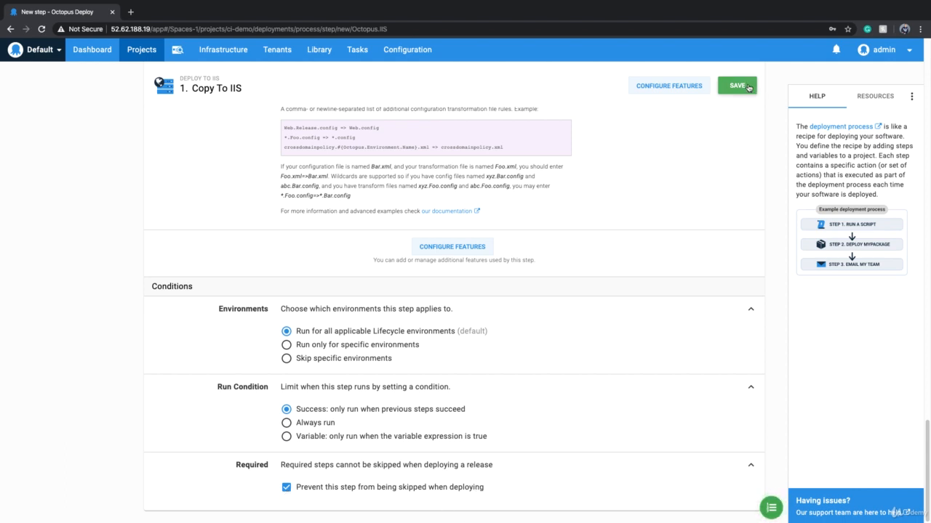
Save the Copy To IIS step and review its summary in the Process Editor
click(736, 85)
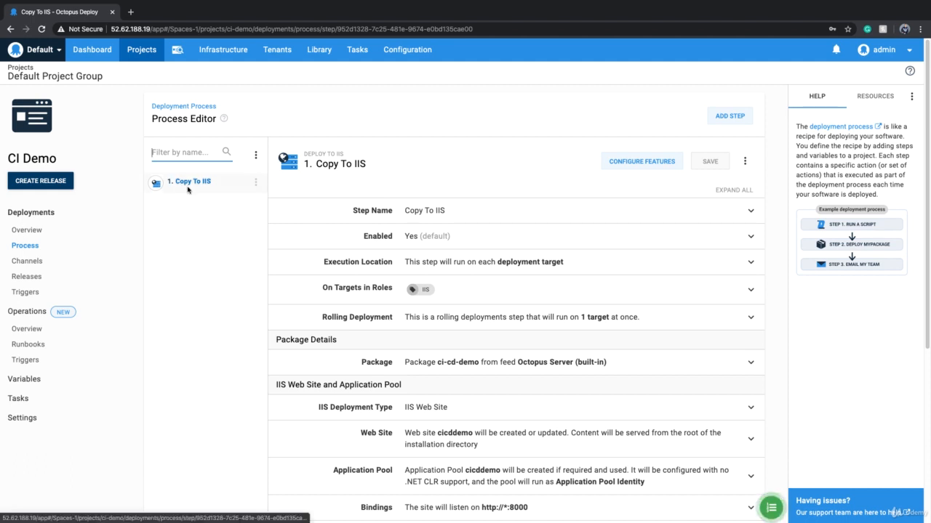
mouse_move(231, 283)
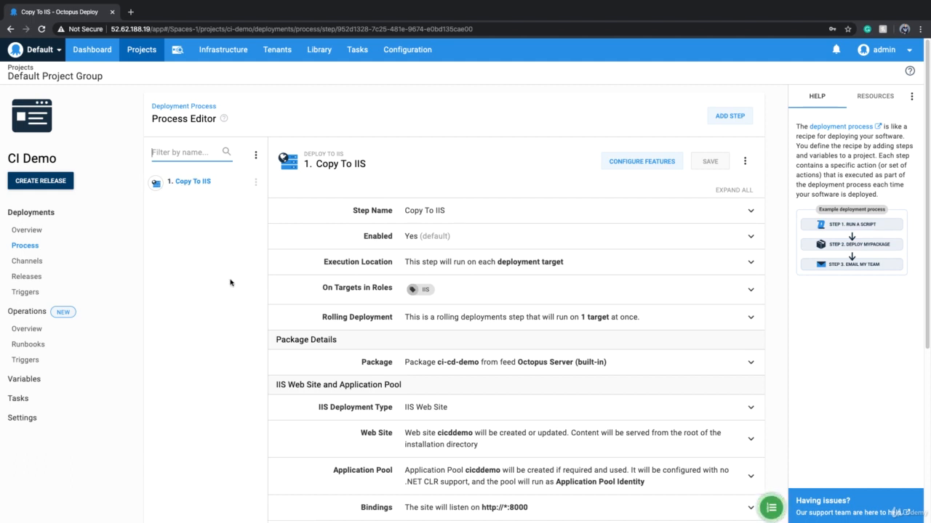
scroll(down, 3)
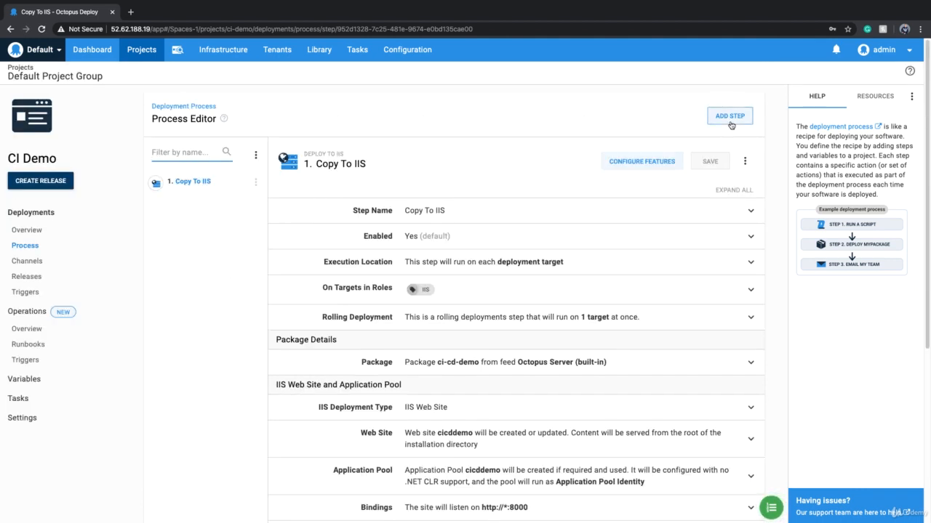
mouse_move(226, 258)
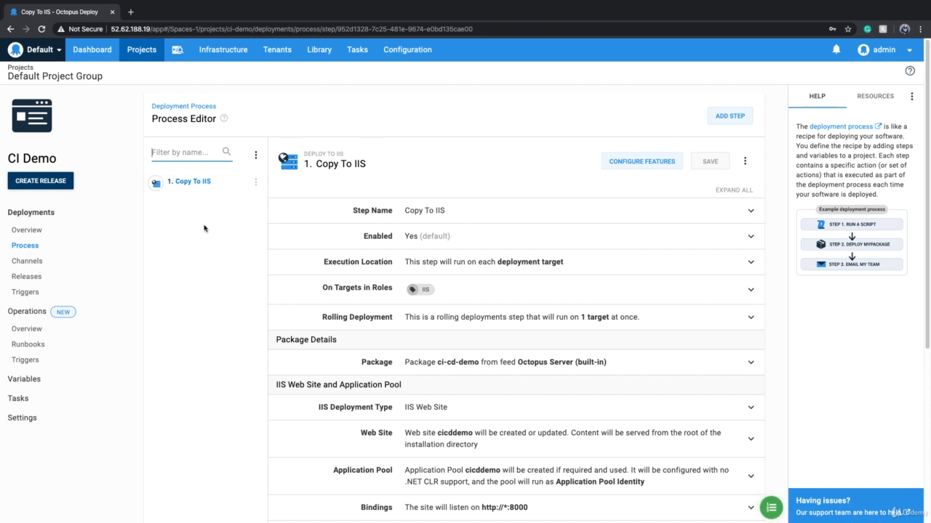
mouse_move(721, 131)
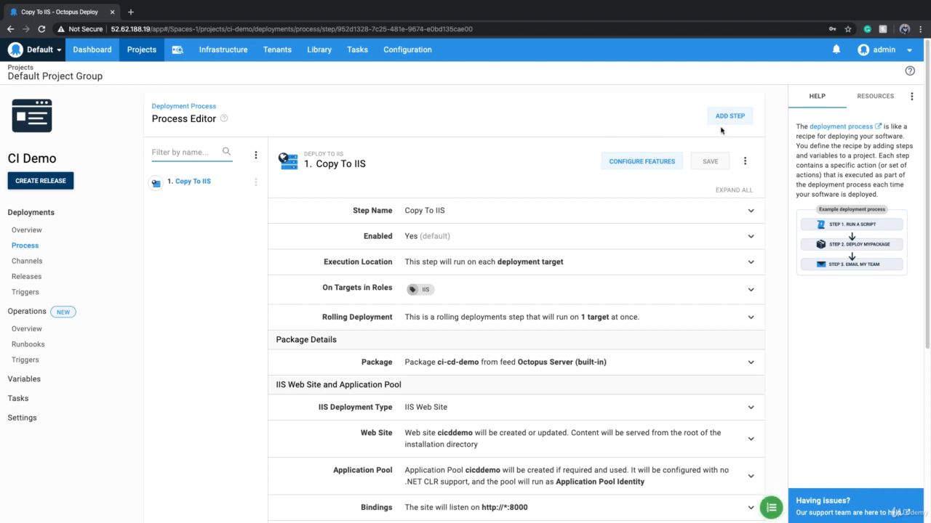
mouse_move(722, 129)
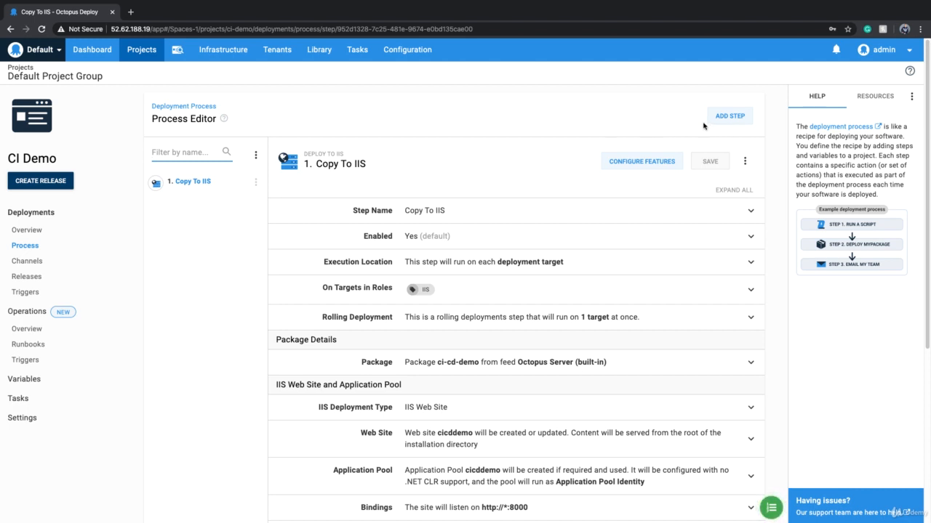